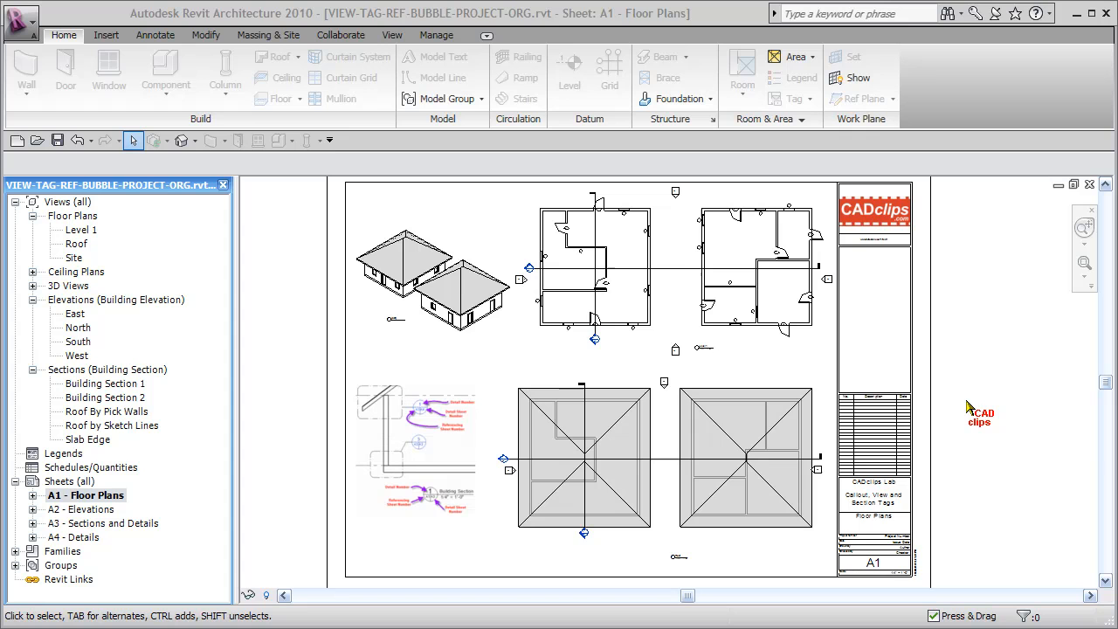
{"action": "mouse_move", "coordinate": [959, 409]}
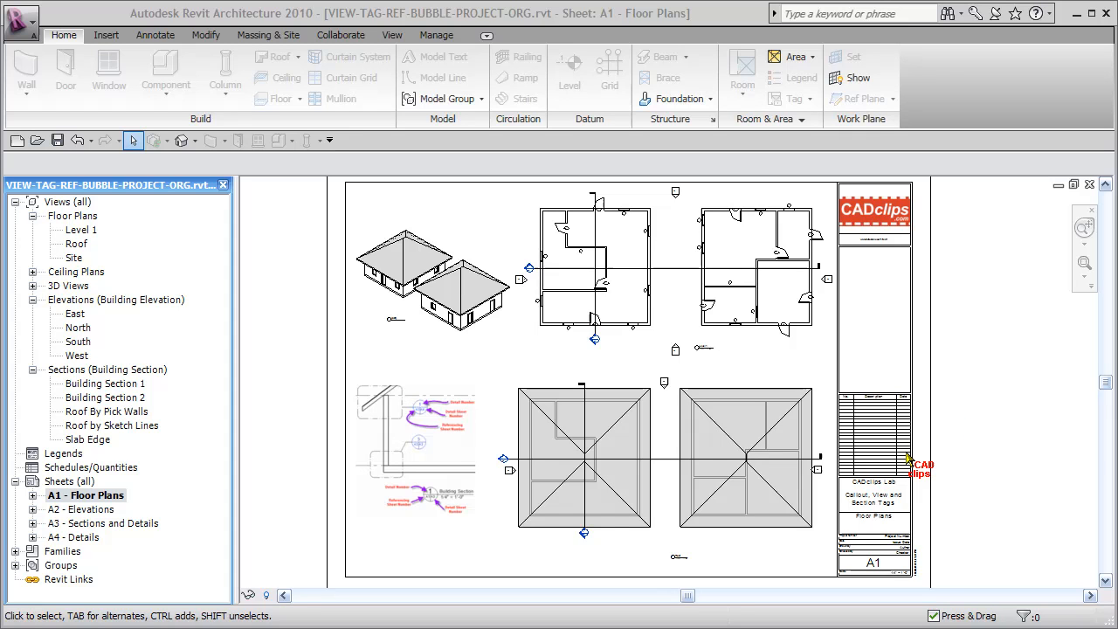
{"action": "mouse_move", "coordinate": [904, 454]}
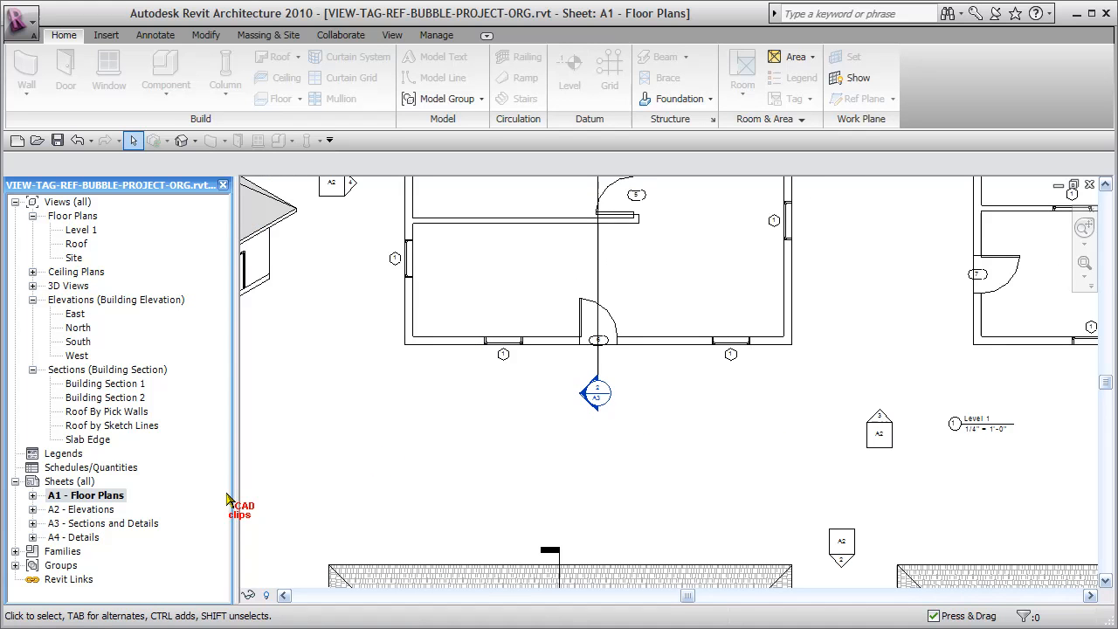
Open sheet A3 - Sections and Details from the Project Browser's Sheets list.
{"action": "double_click", "coordinate": [103, 524]}
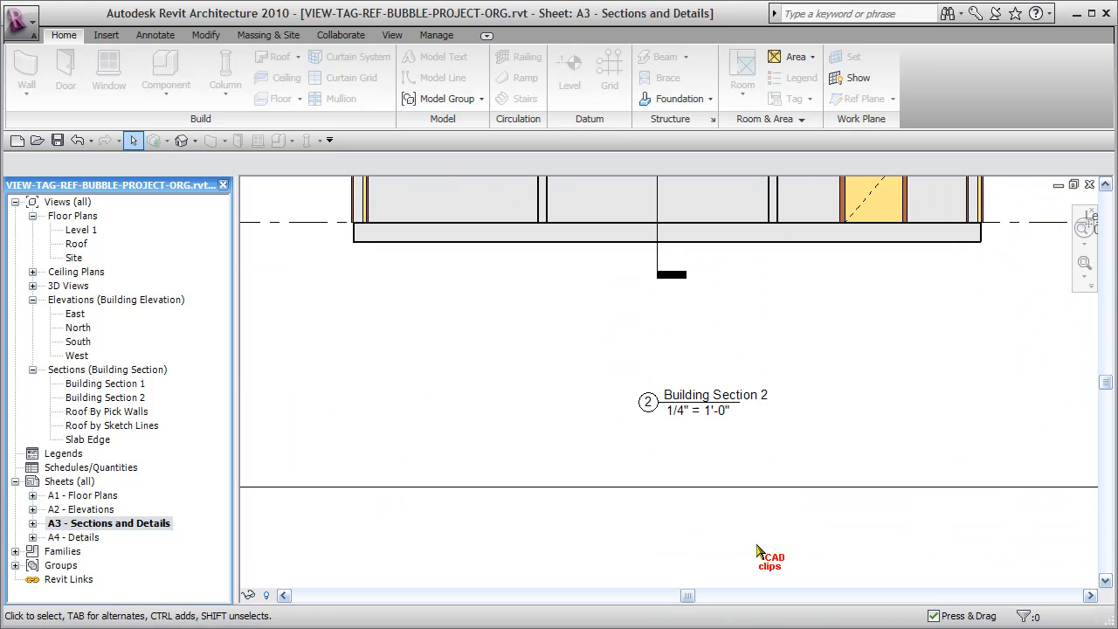
{"action": "mouse_move", "coordinate": [753, 504]}
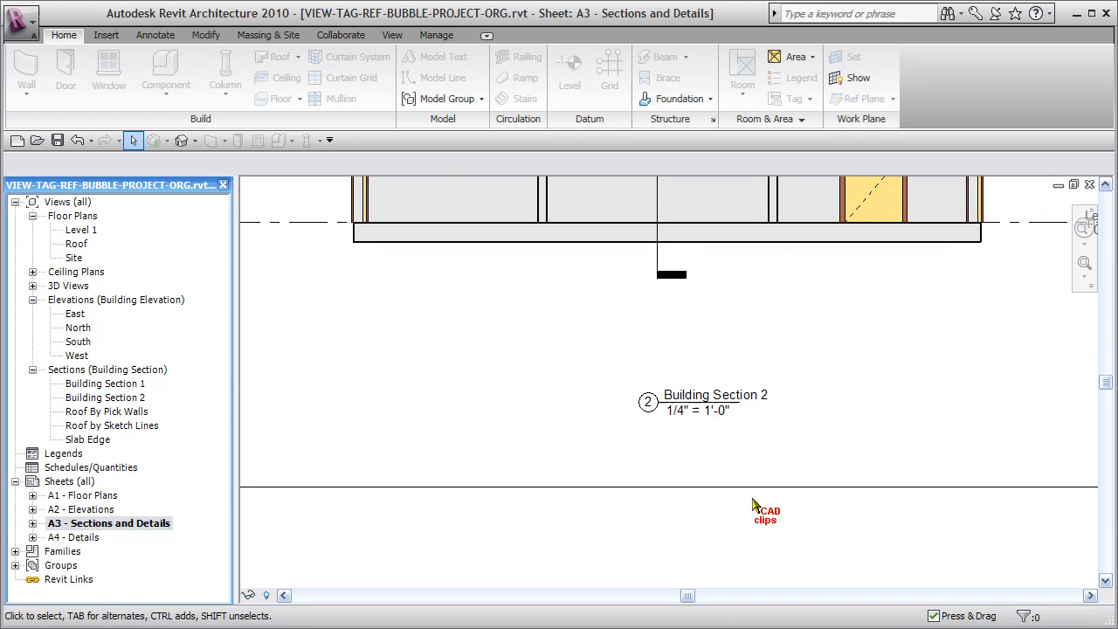
{"action": "mouse_move", "coordinate": [747, 526]}
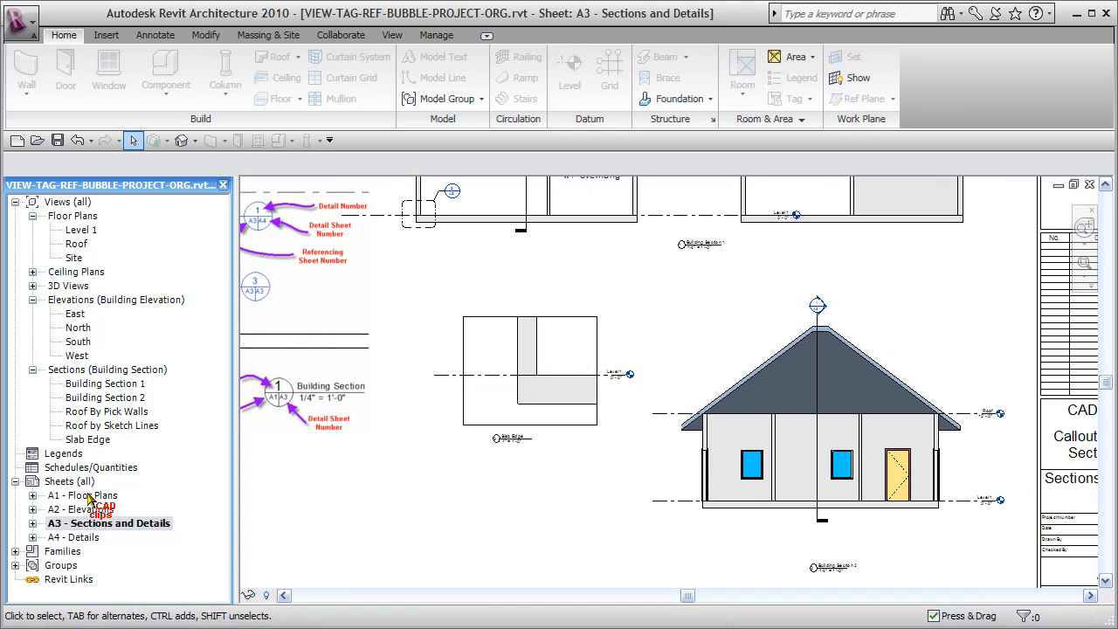
Reopen sheet A1 - Floor Plans and zoom out from the tag diagram image.
{"action": "double_click", "coordinate": [83, 496]}
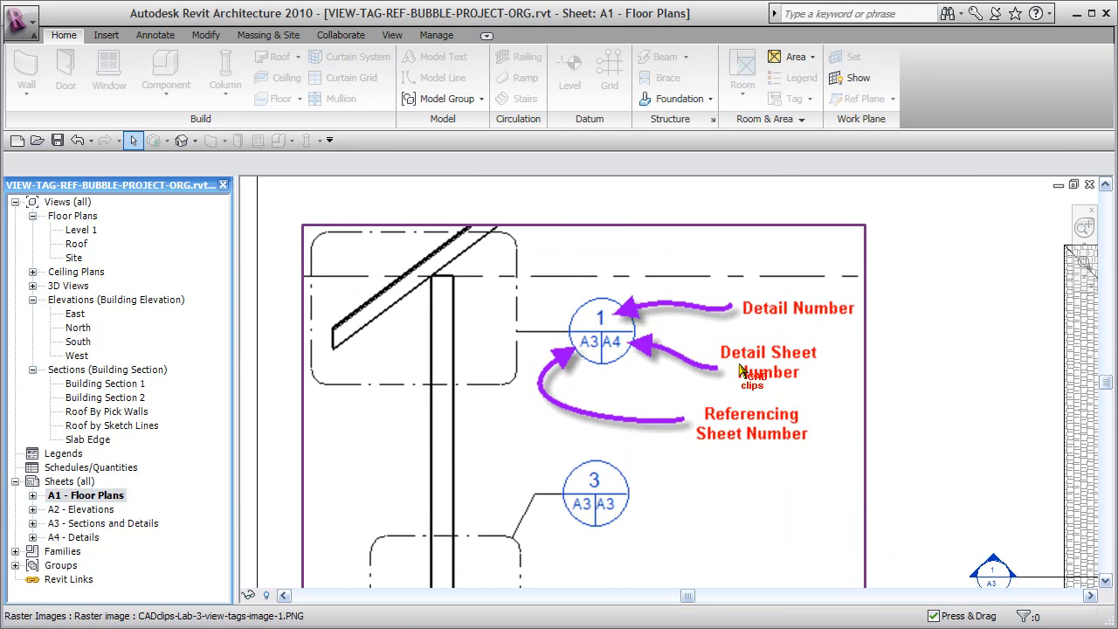
{"action": "mouse_move", "coordinate": [614, 313]}
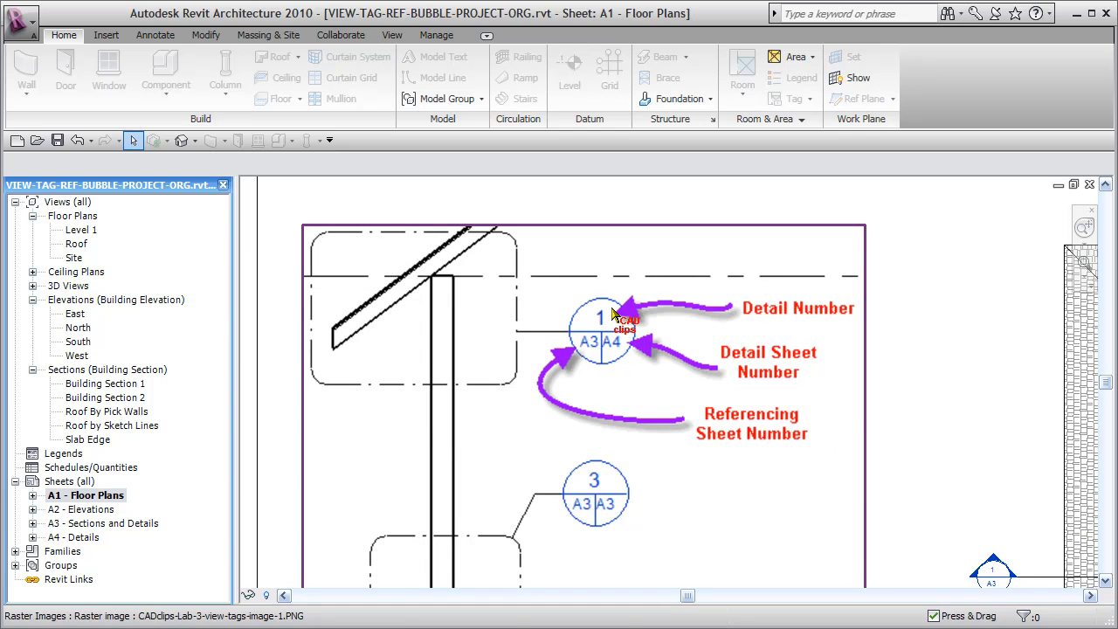
{"action": "mouse_move", "coordinate": [613, 349]}
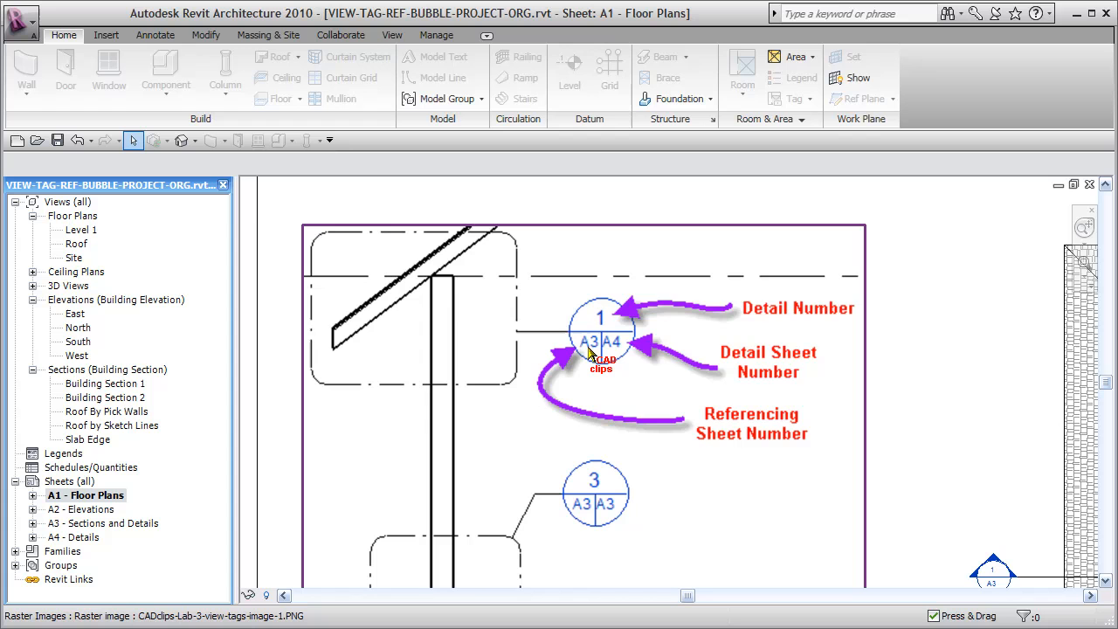
{"action": "mouse_move", "coordinate": [412, 240]}
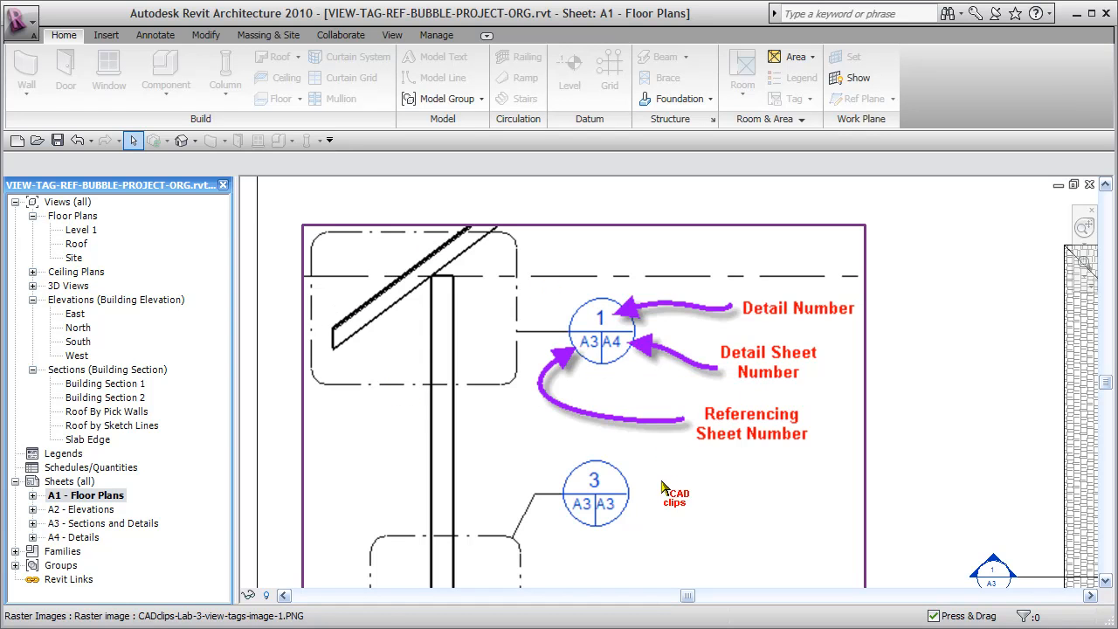
{"action": "scroll", "scroll_direction": "down", "scroll_amount": 3}
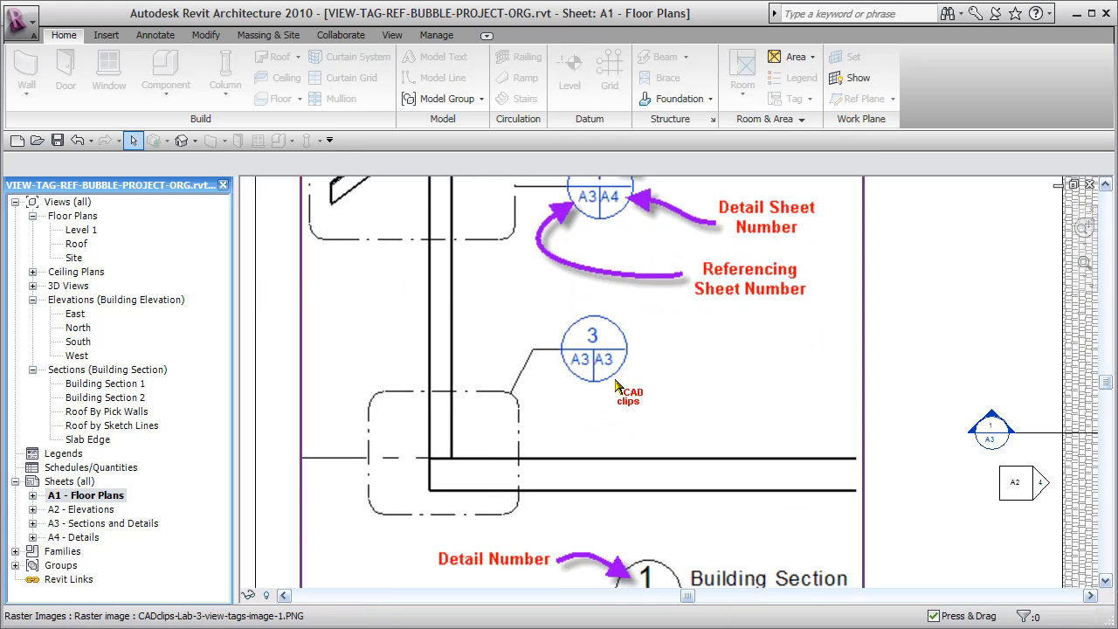
{"action": "mouse_move", "coordinate": [607, 354]}
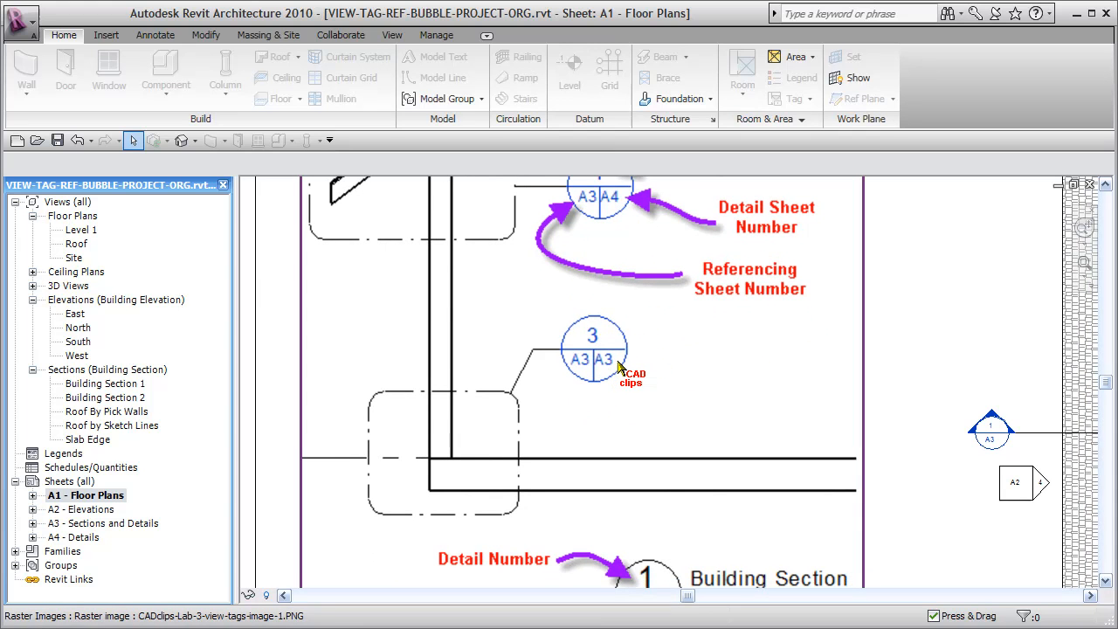
{"action": "mouse_move", "coordinate": [576, 370]}
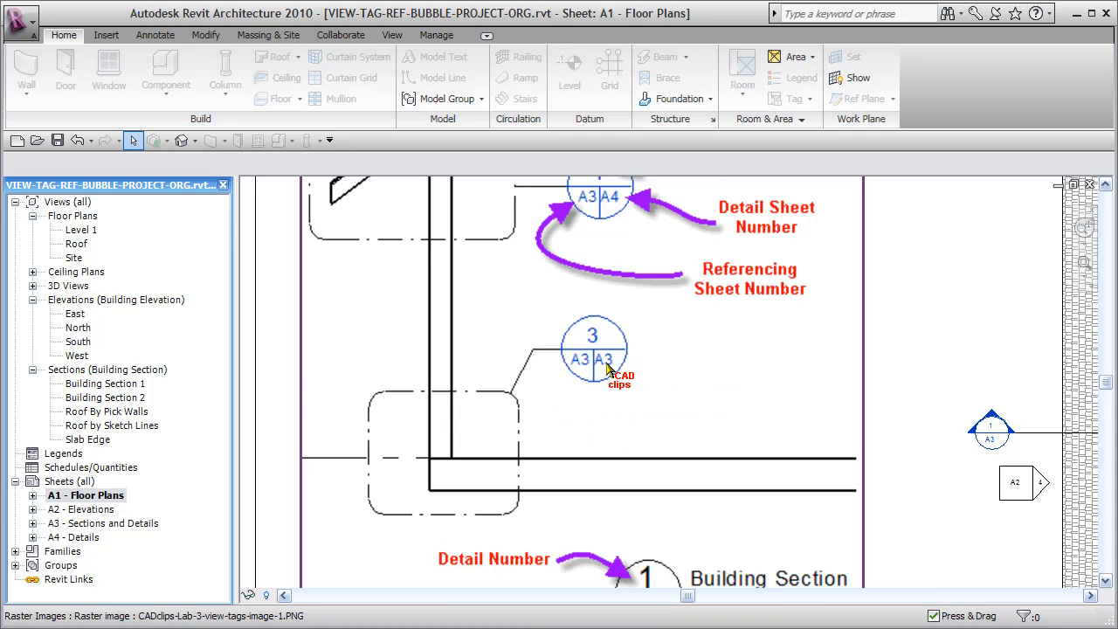
{"action": "mouse_move", "coordinate": [606, 365]}
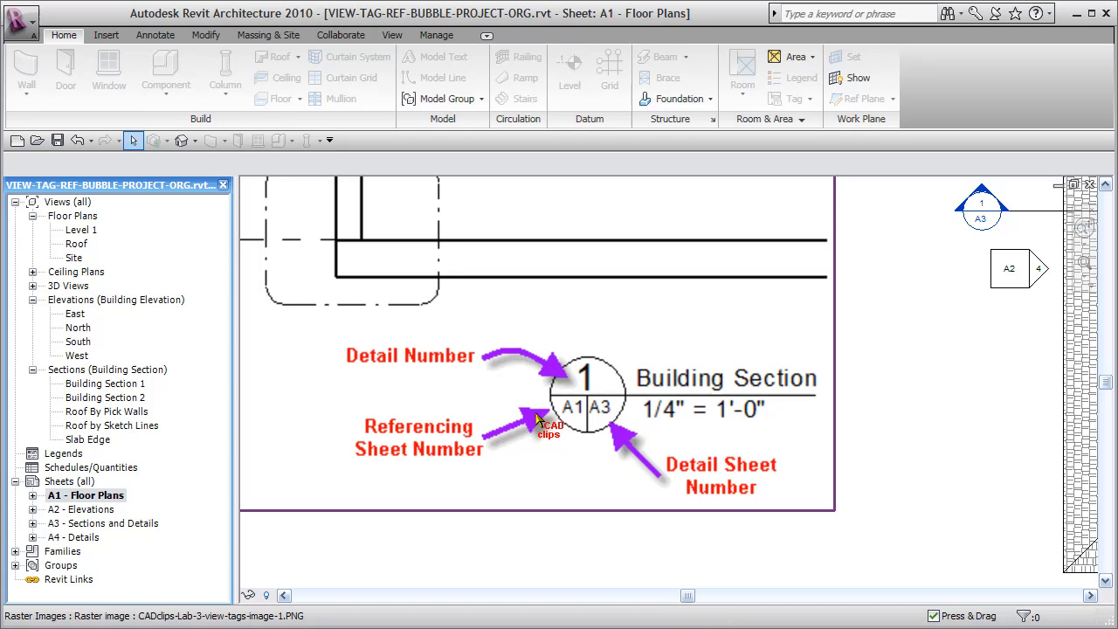
{"action": "mouse_move", "coordinate": [582, 415]}
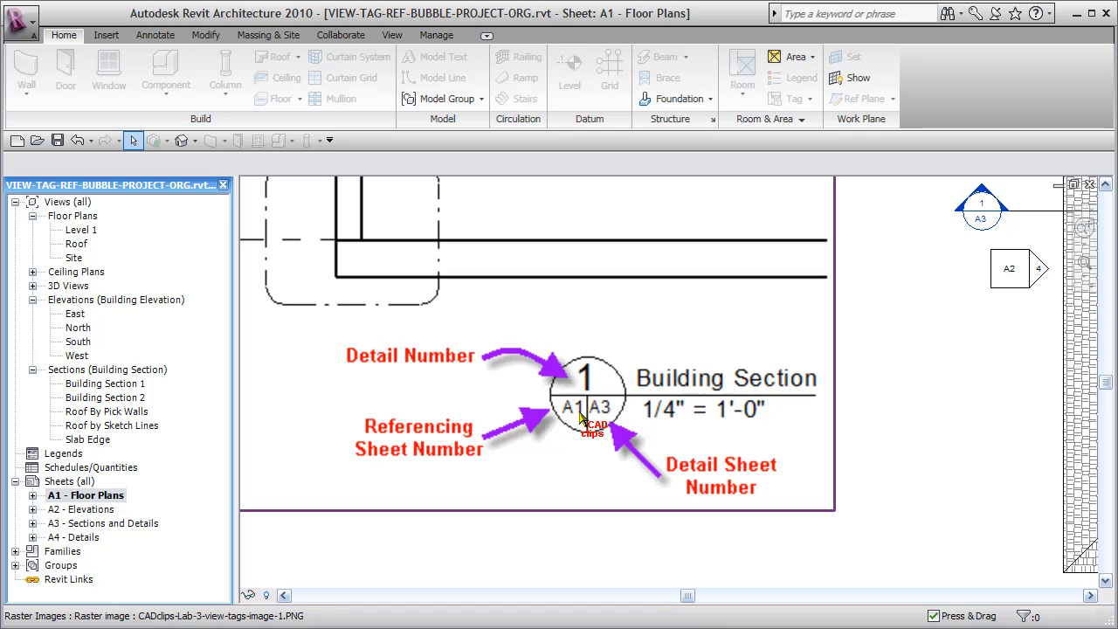
{"action": "mouse_move", "coordinate": [584, 420]}
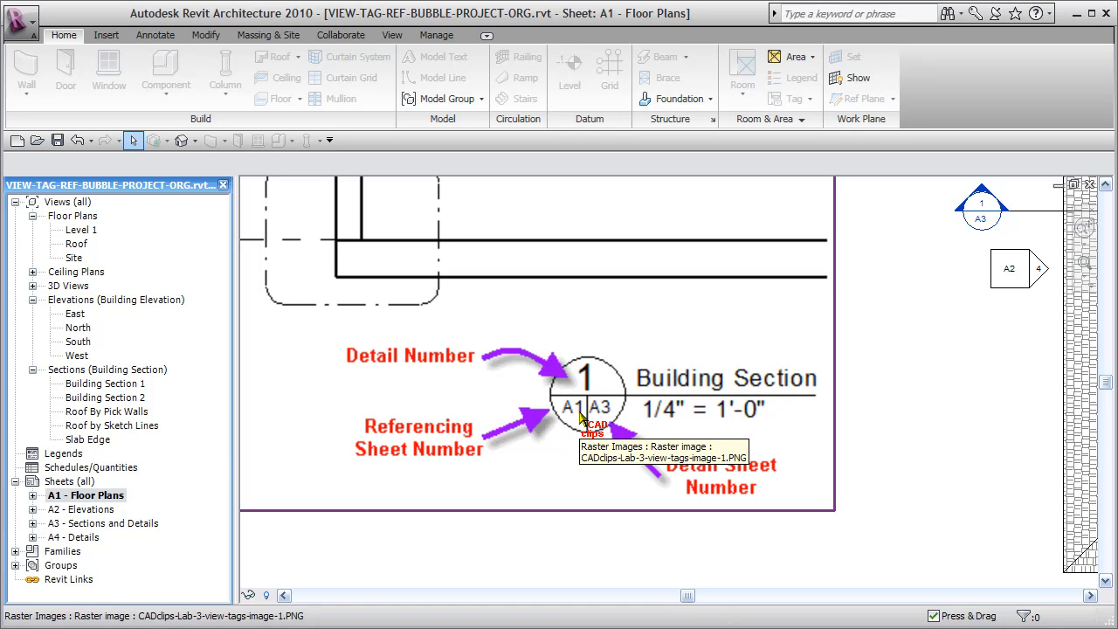
{"action": "mouse_move", "coordinate": [575, 403]}
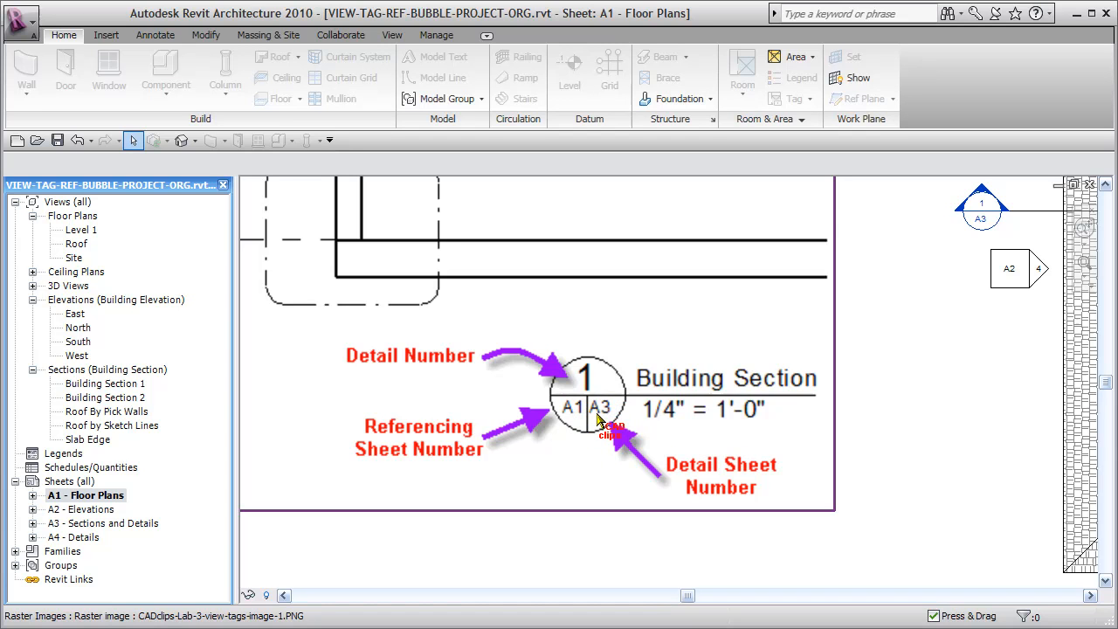
{"action": "mouse_move", "coordinate": [593, 401]}
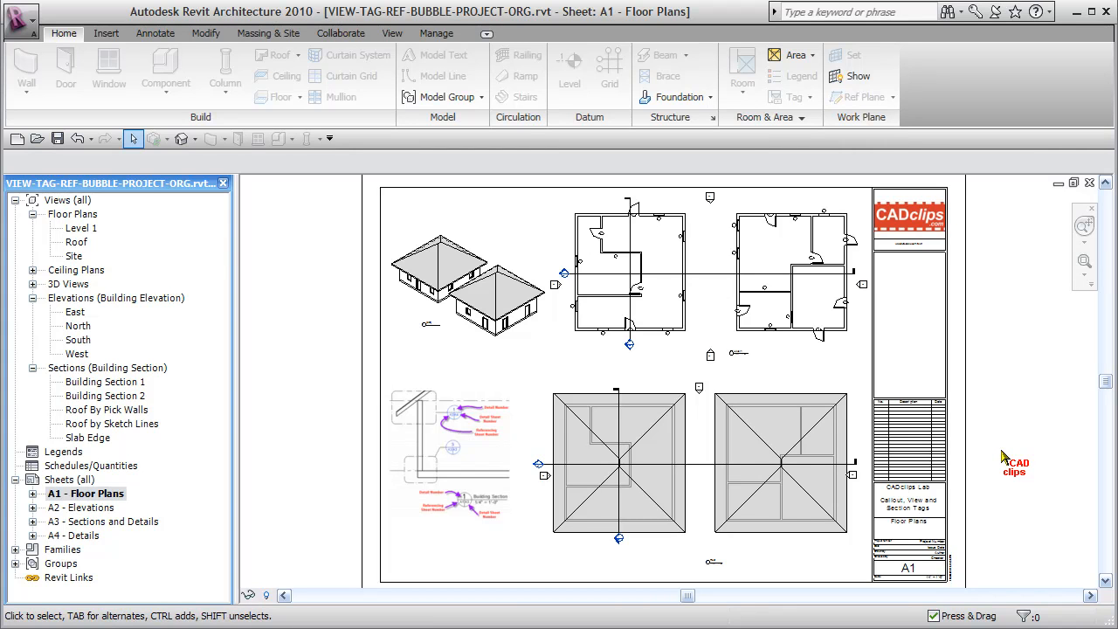
{"action": "mouse_move", "coordinate": [1024, 447]}
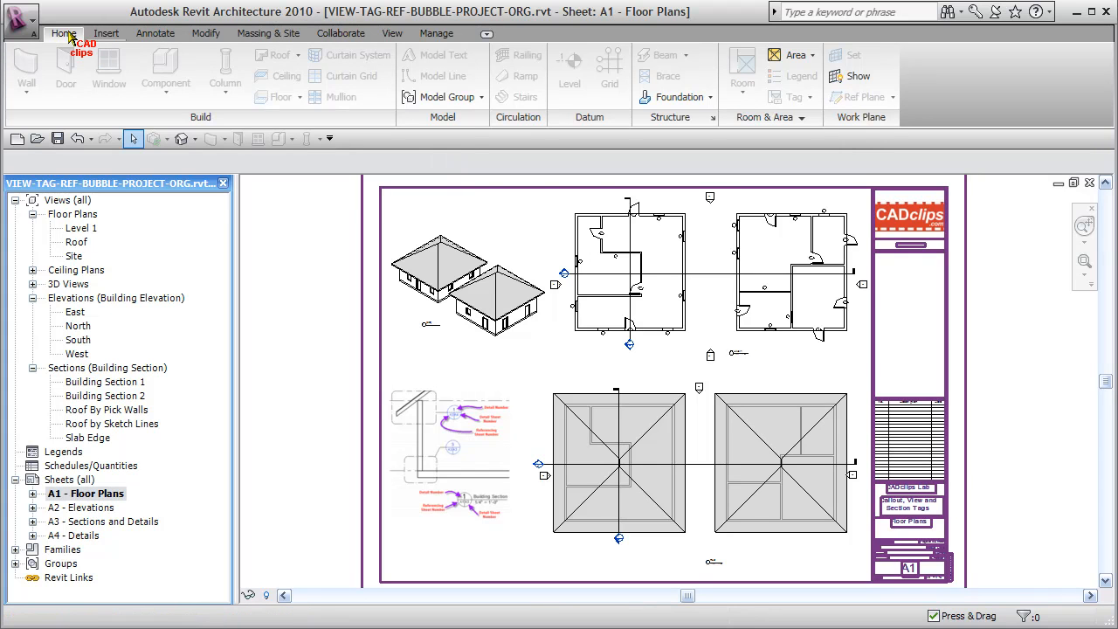
{"action": "mouse_move", "coordinate": [223, 90]}
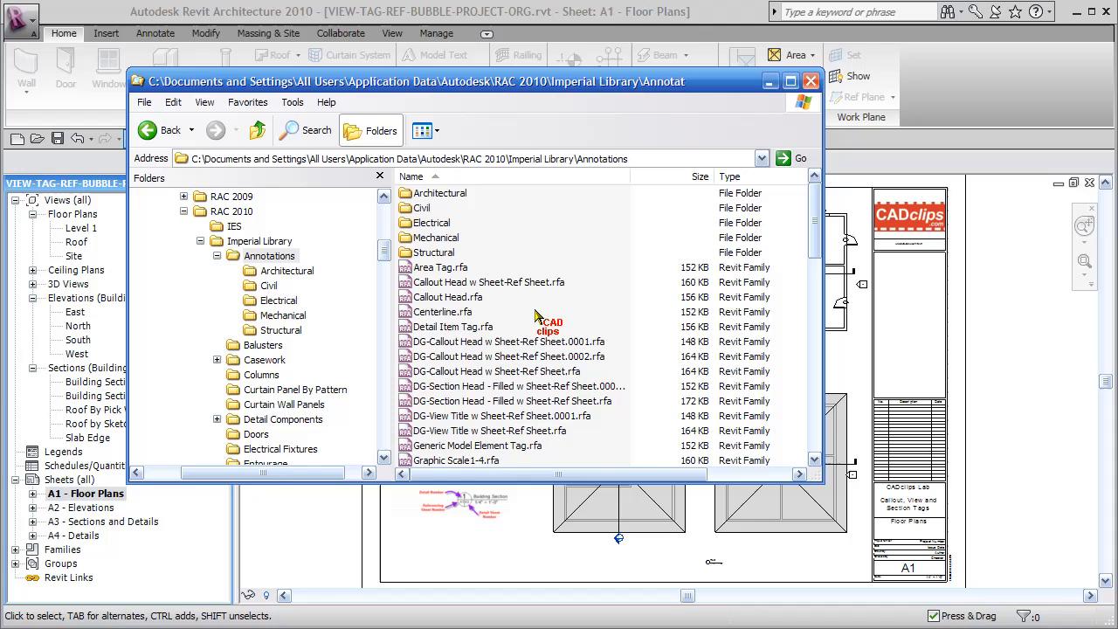
Highlight Callout Head w Sheet-Ref Sheet.rfa in the Imperial Library Annotations folder.
{"action": "left_click", "coordinate": [488, 282]}
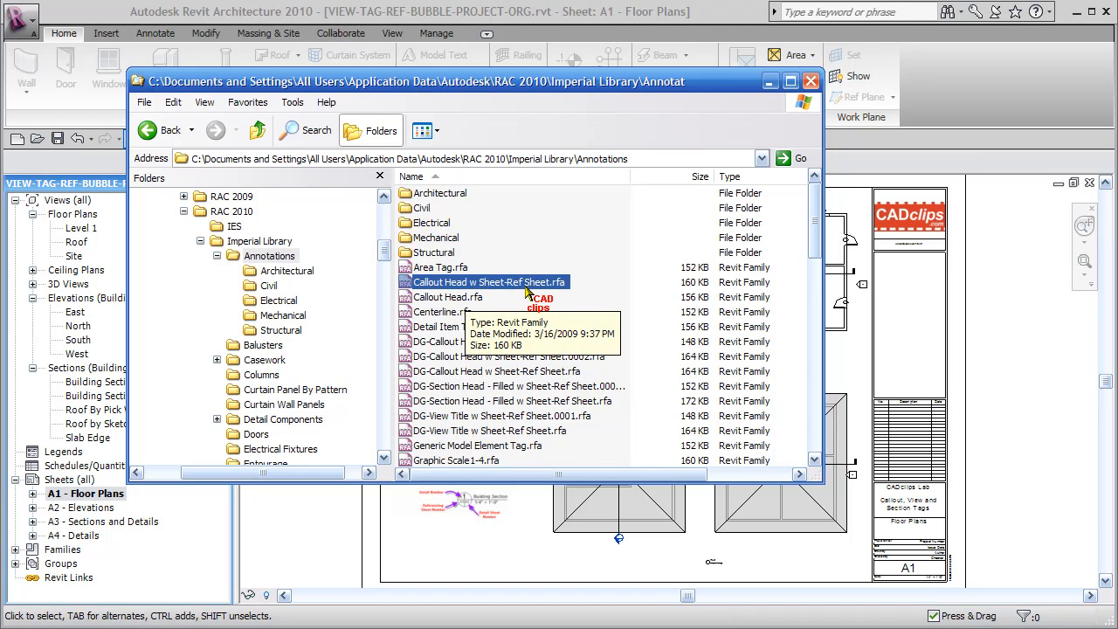
{"action": "mouse_move", "coordinate": [541, 288]}
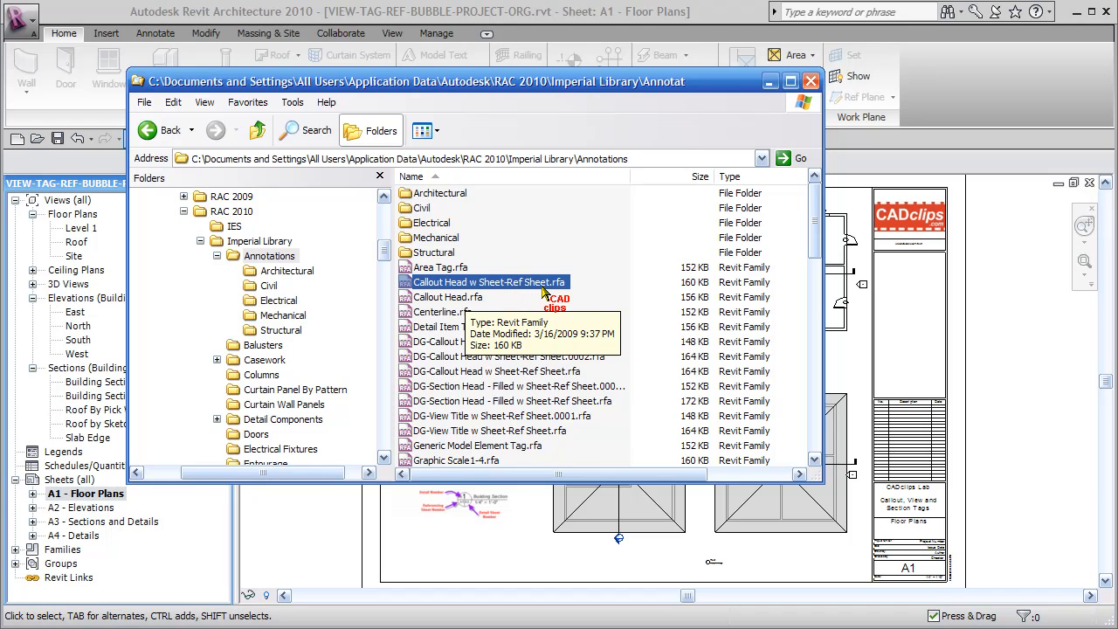
{"action": "left_click", "coordinate": [460, 297]}
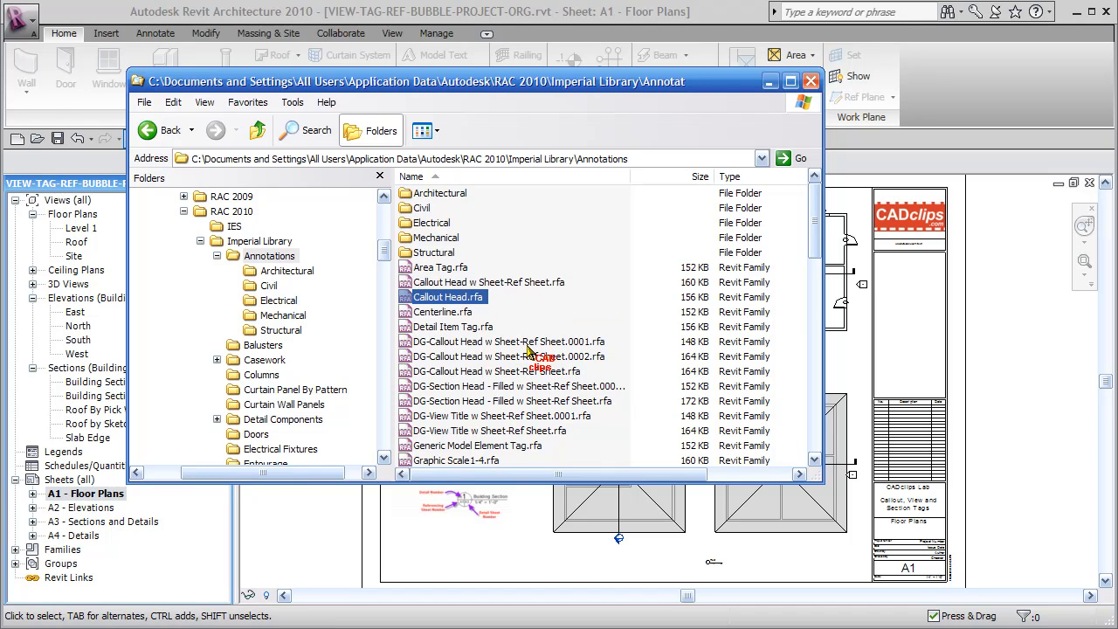
{"action": "left_click", "coordinate": [489, 281]}
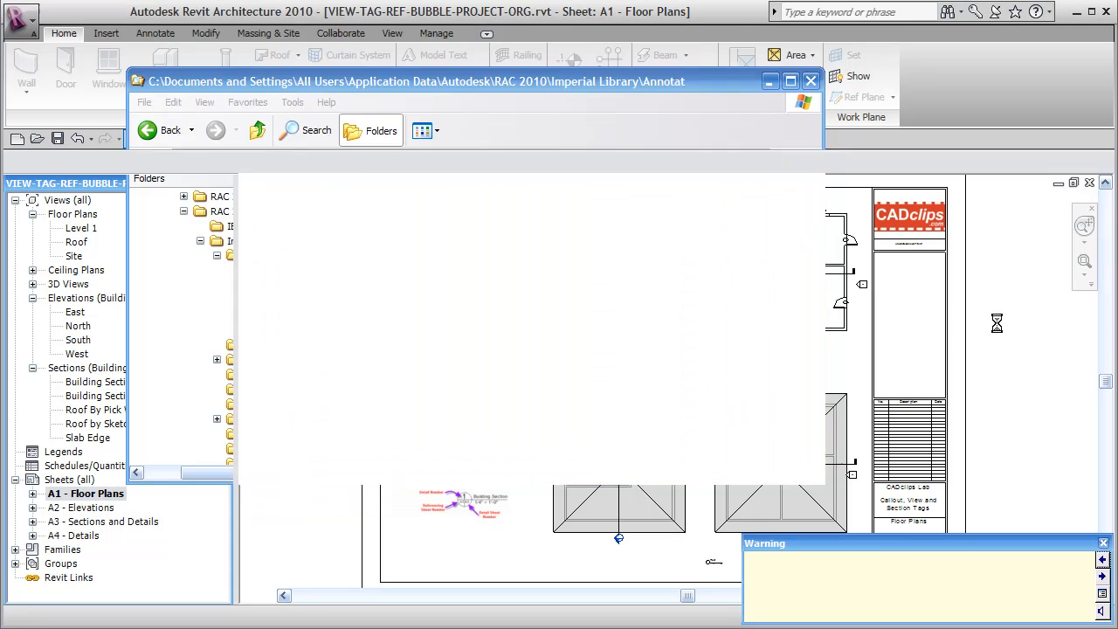
{"action": "left_click", "coordinate": [810, 81]}
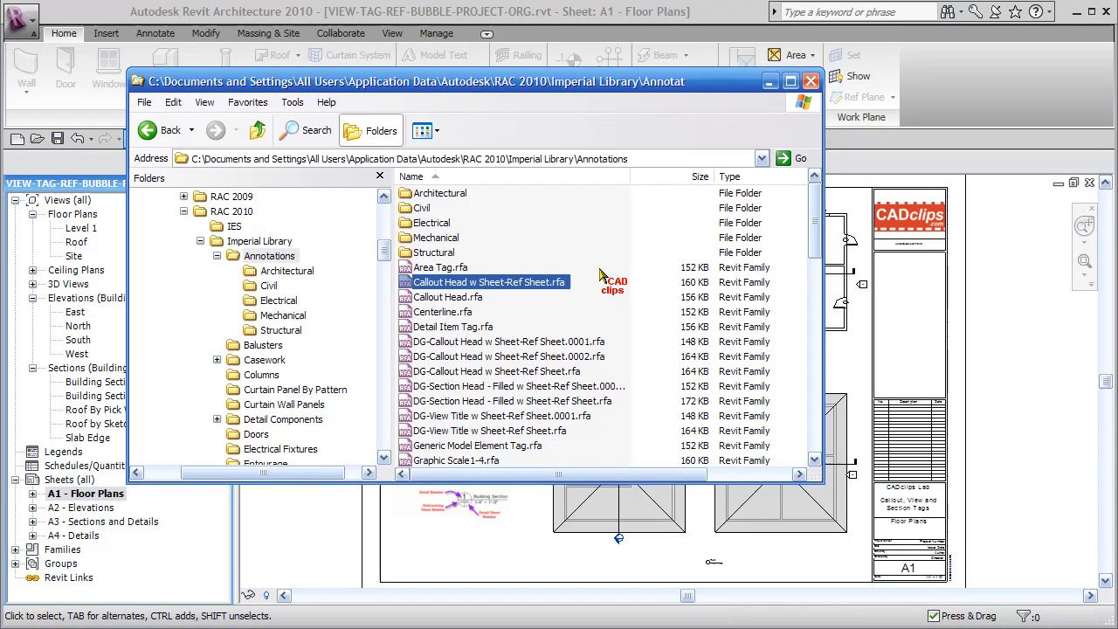
Scroll down and highlight Section Head - Filled w Sheet-Ref Sheet.rfa.
{"action": "scroll", "scroll_direction": "down", "scroll_amount": 3}
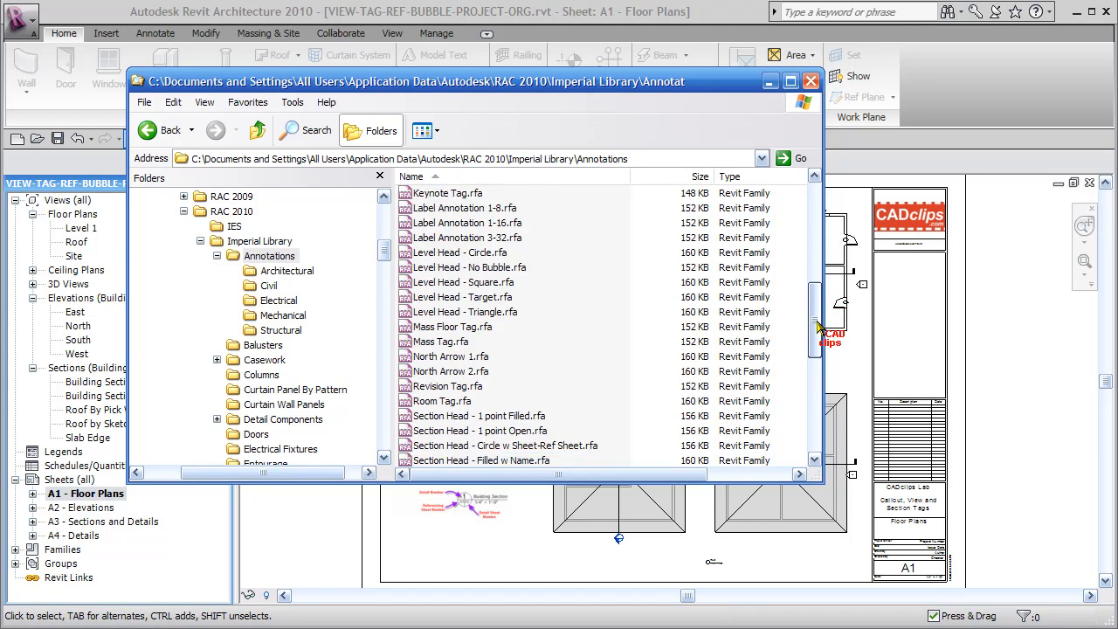
{"action": "scroll", "scroll_direction": "down", "scroll_amount": 3}
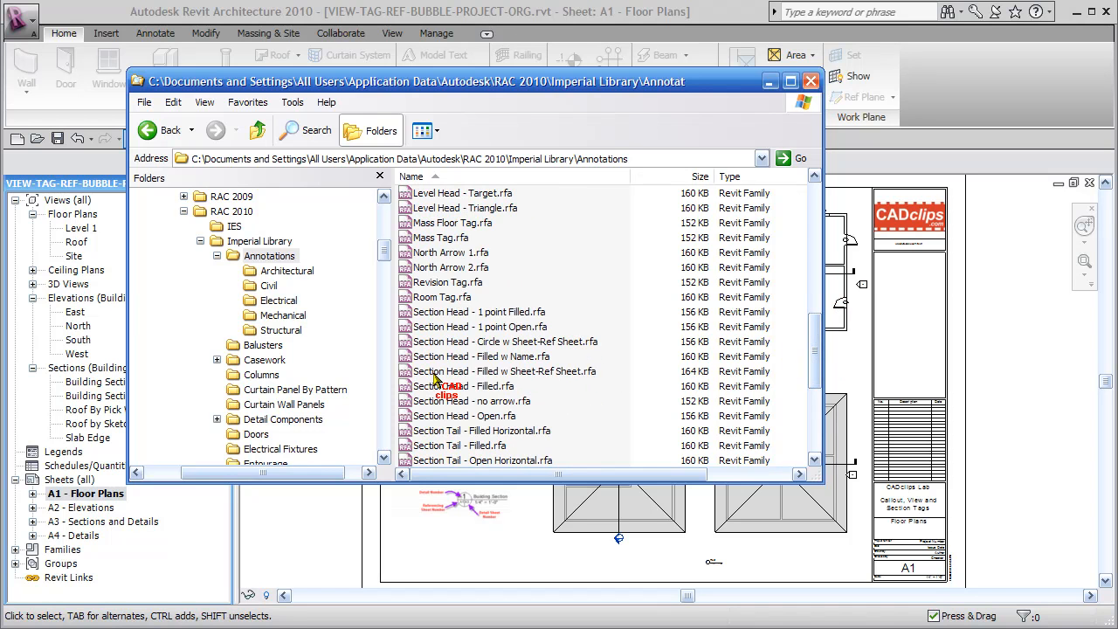
{"action": "left_click", "coordinate": [505, 371]}
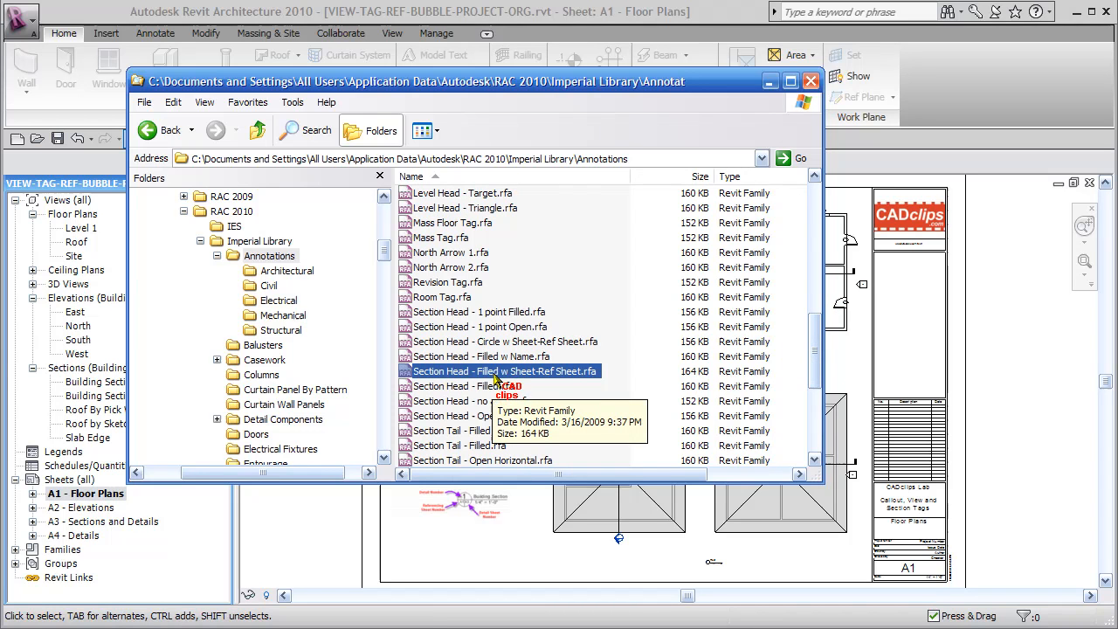
{"action": "mouse_move", "coordinate": [572, 382]}
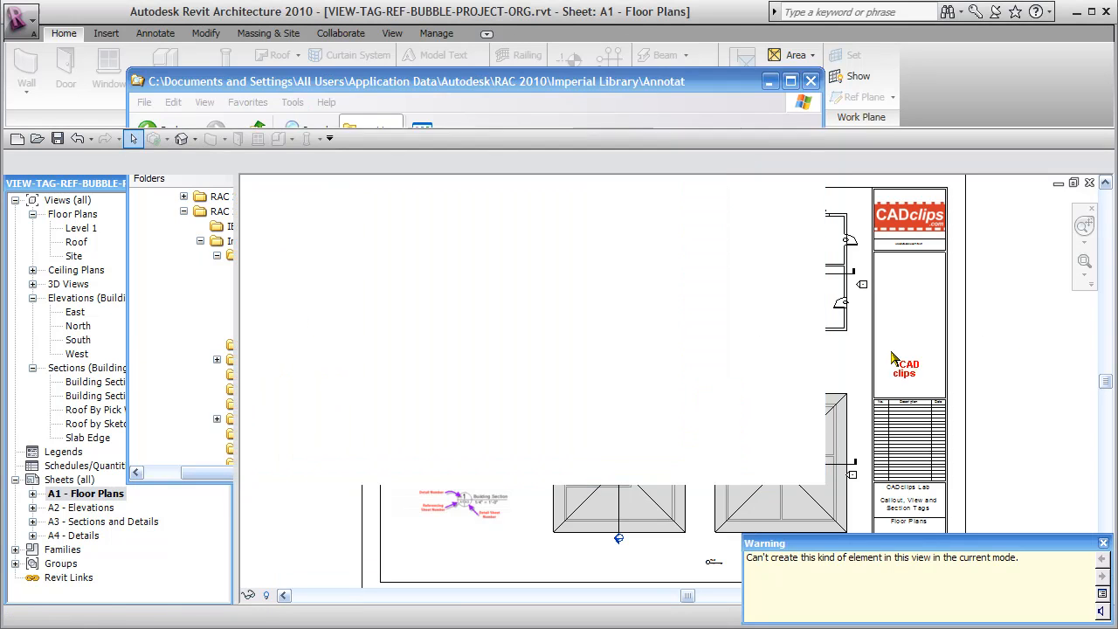
{"action": "left_click", "coordinate": [809, 81]}
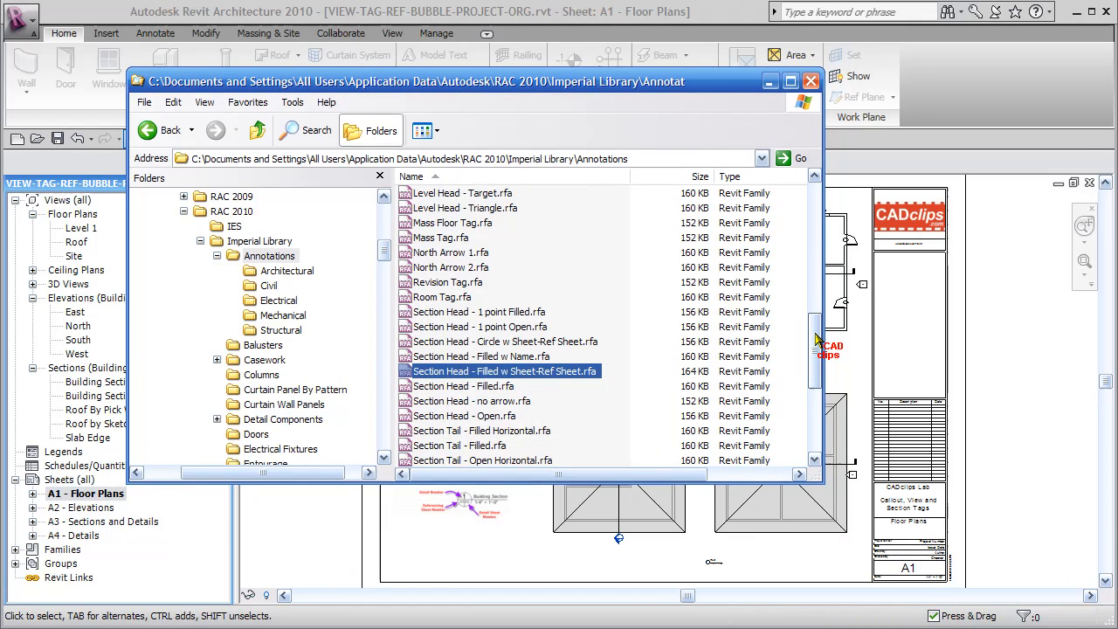
Highlight View Title w Sheet-Ref Sheet.rfa further down the Annotations list.
{"action": "scroll", "scroll_direction": "down", "scroll_amount": 3}
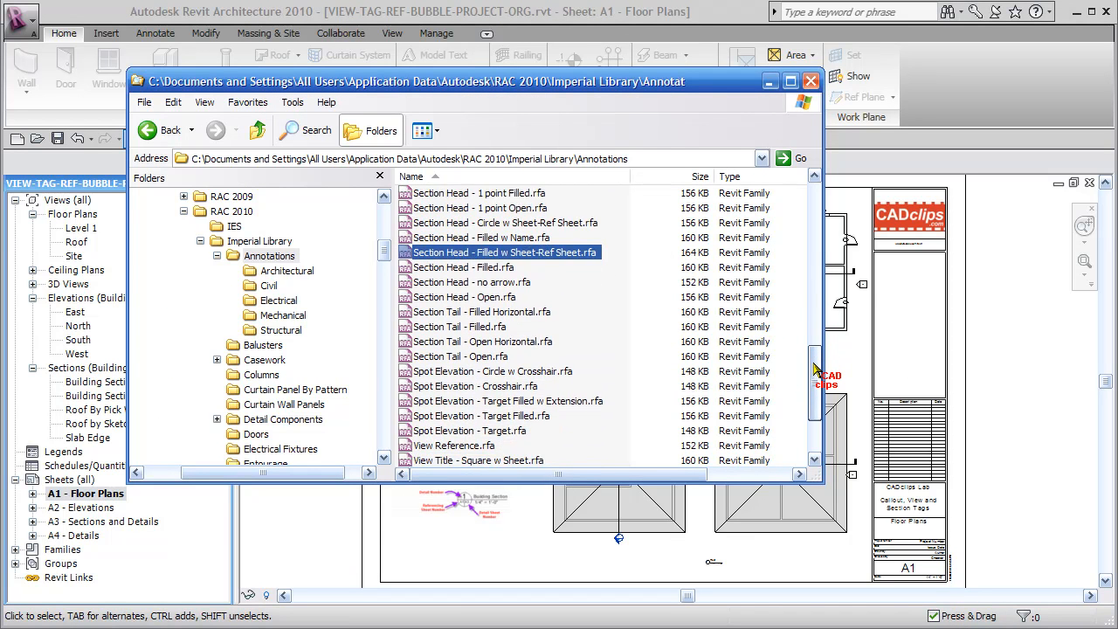
{"action": "scroll", "scroll_direction": "down", "scroll_amount": 3}
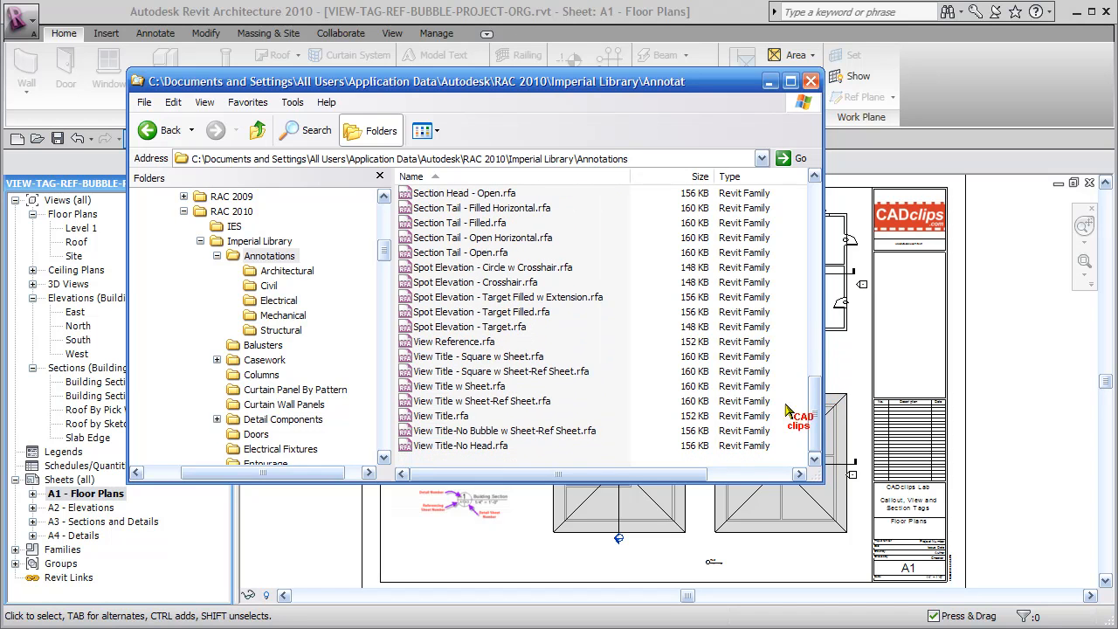
{"action": "left_click", "coordinate": [494, 401]}
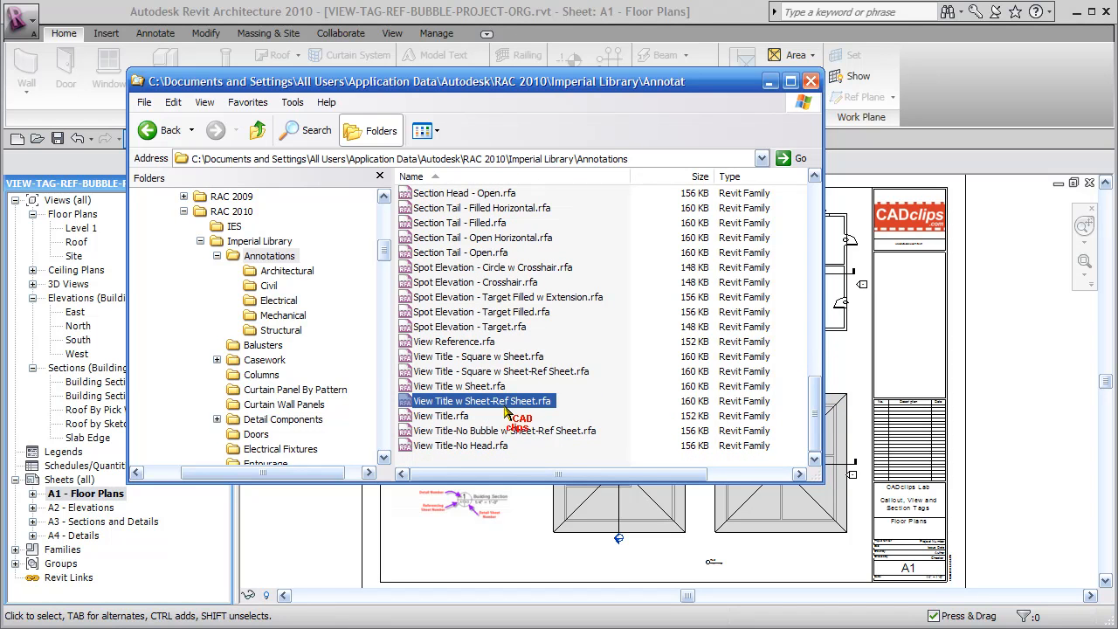
{"action": "mouse_move", "coordinate": [571, 434]}
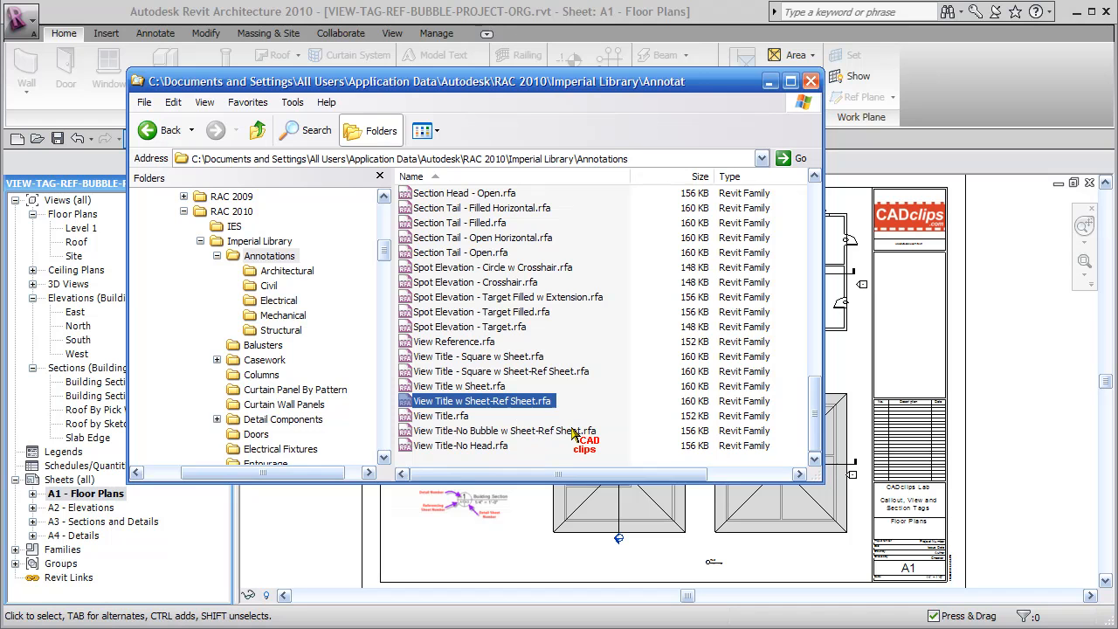
{"action": "mouse_move", "coordinate": [561, 293]}
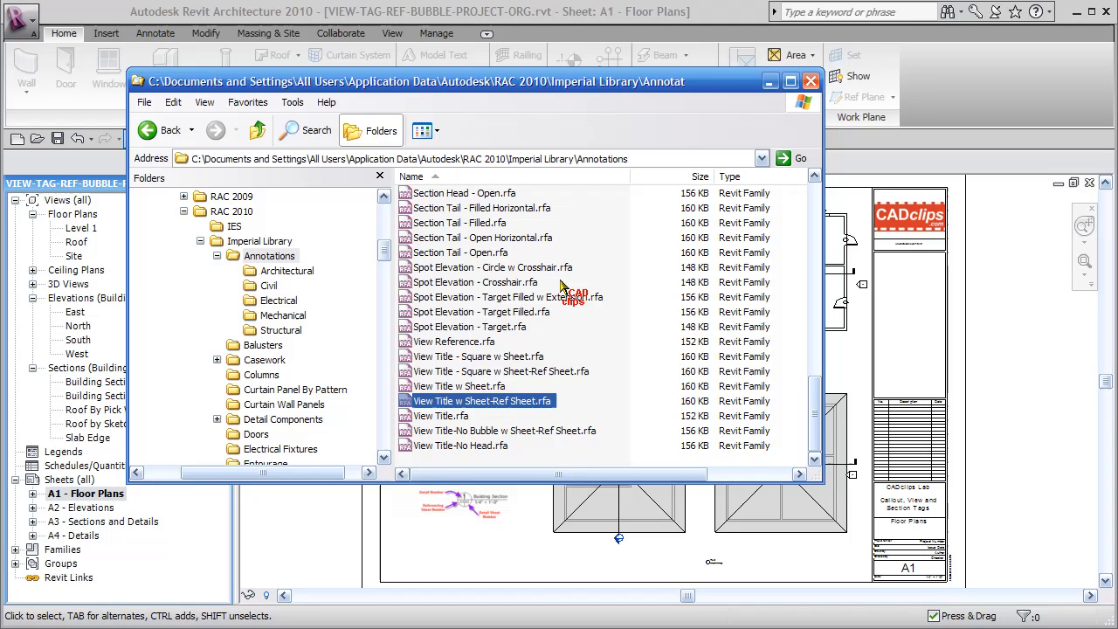
{"action": "mouse_move", "coordinate": [470, 405]}
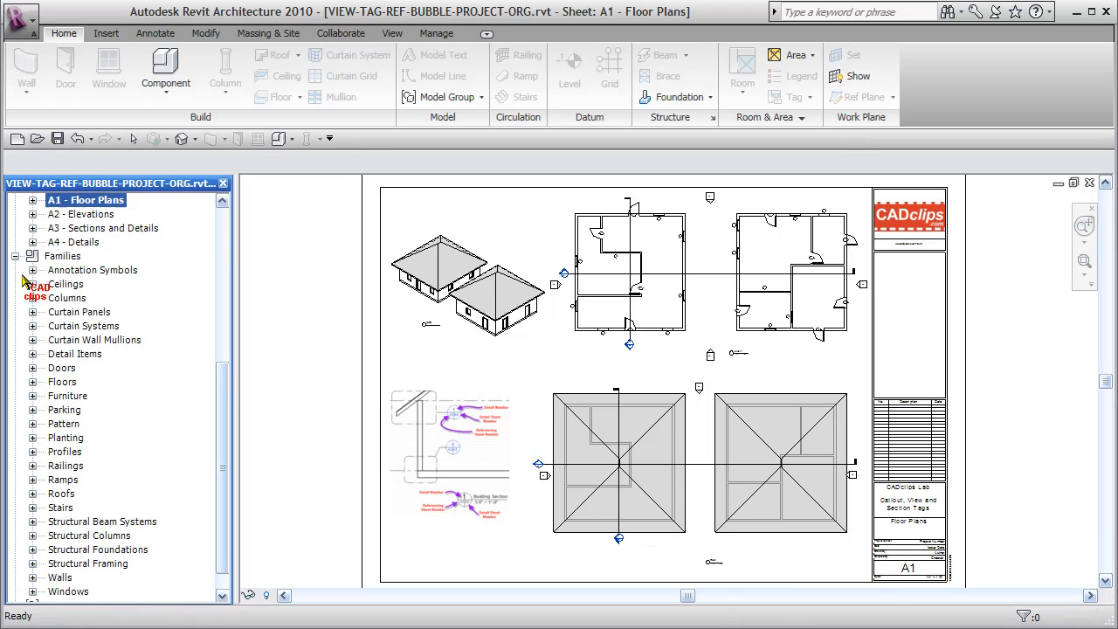
Review the three loaded sheet-reference families under Annotation Symbols in the Project Browser.
{"action": "left_click", "coordinate": [32, 270]}
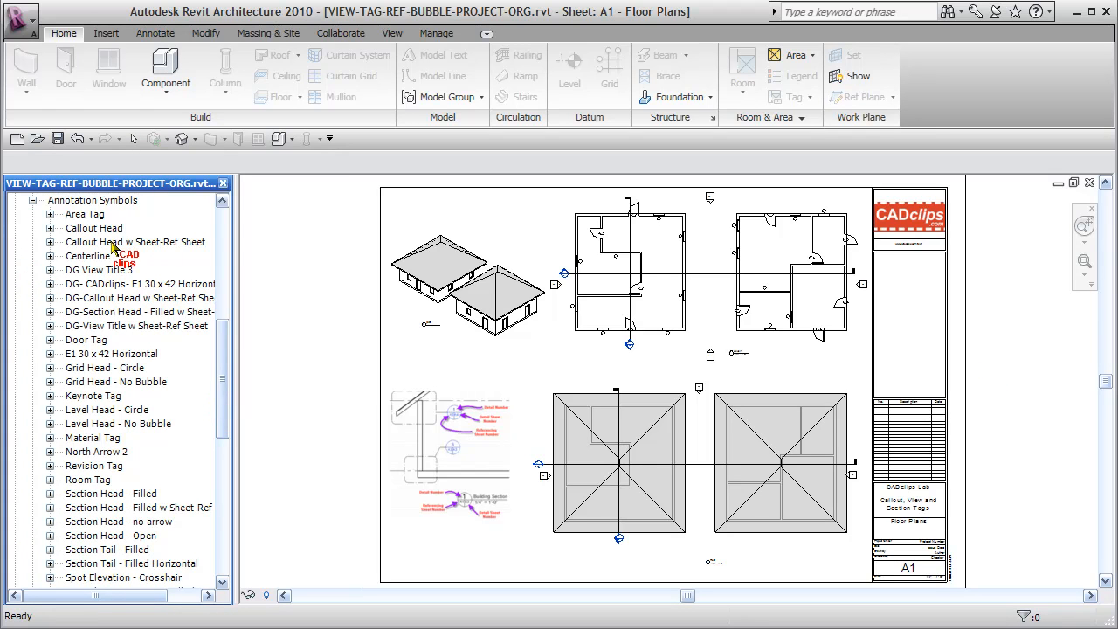
{"action": "left_click", "coordinate": [136, 242]}
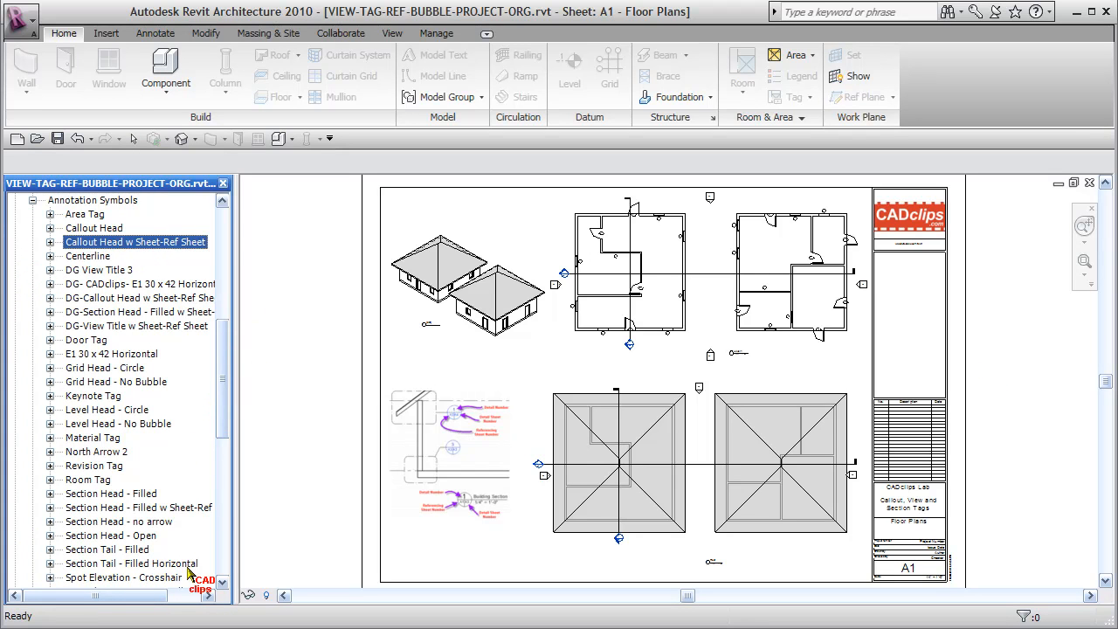
{"action": "left_click", "coordinate": [131, 494]}
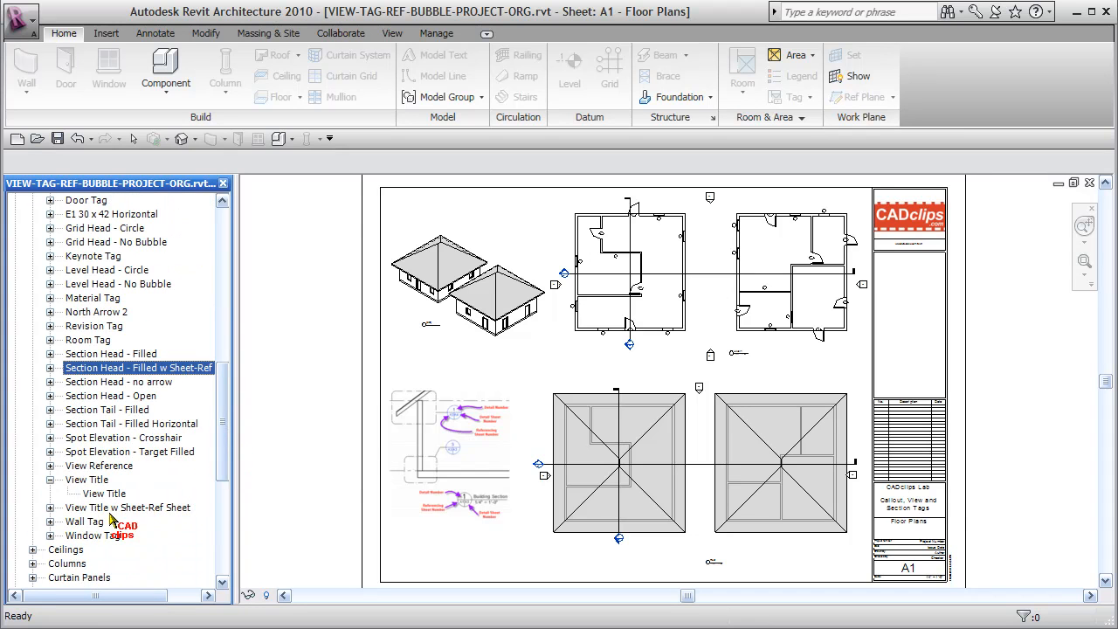
{"action": "left_click", "coordinate": [125, 507]}
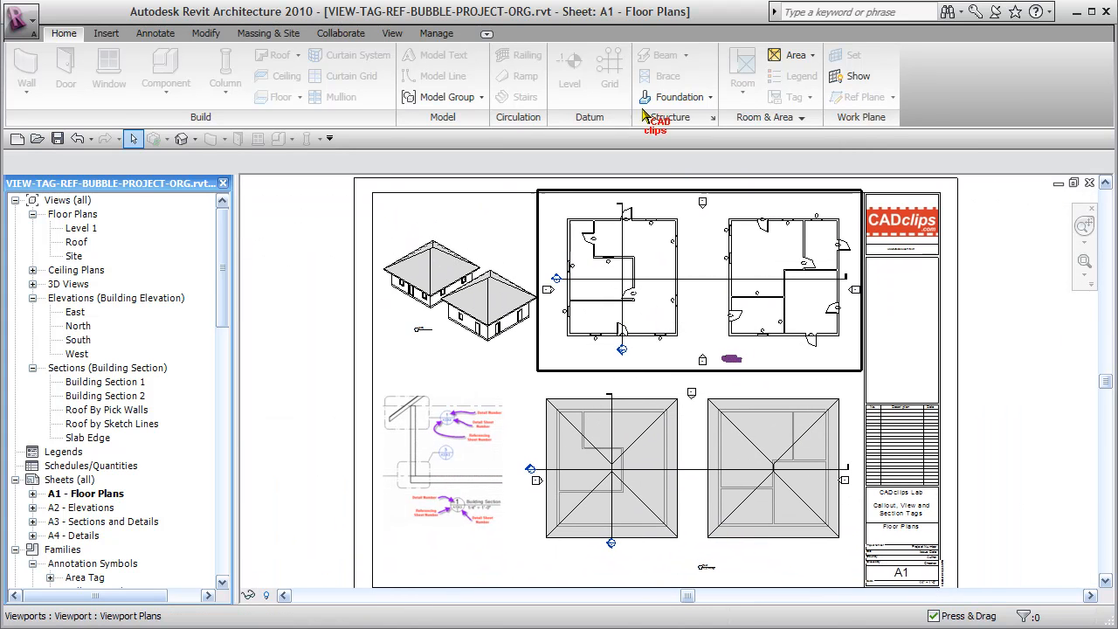
{"action": "left_click", "coordinate": [436, 33]}
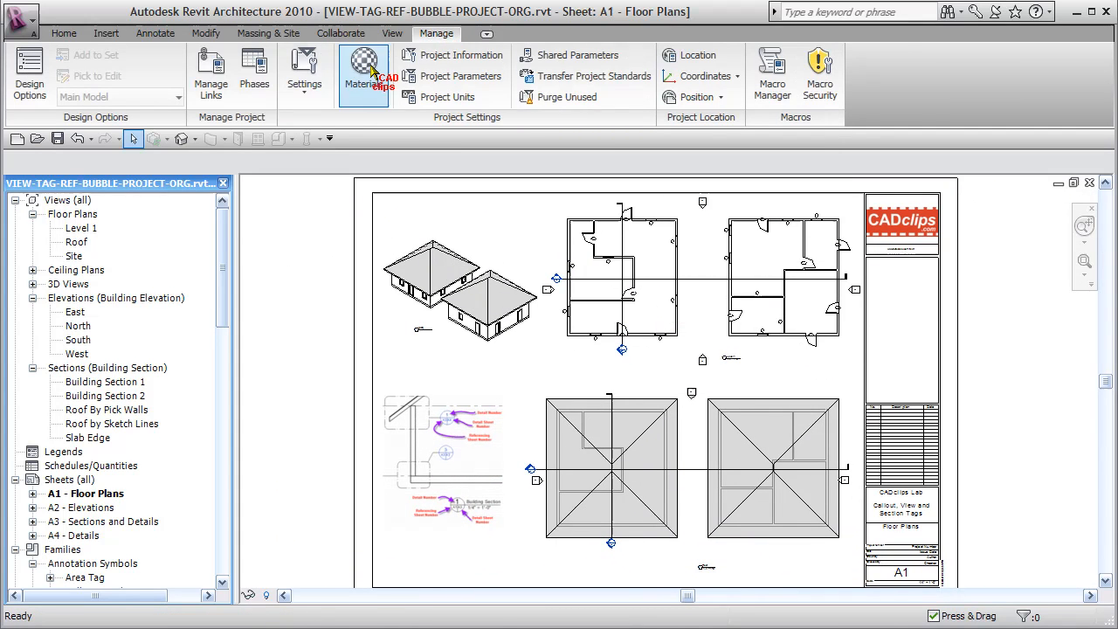
Set the Callout Tags callout head to 'Callout Head w Sheet-Ref Sheet'.
{"action": "left_click", "coordinate": [303, 75]}
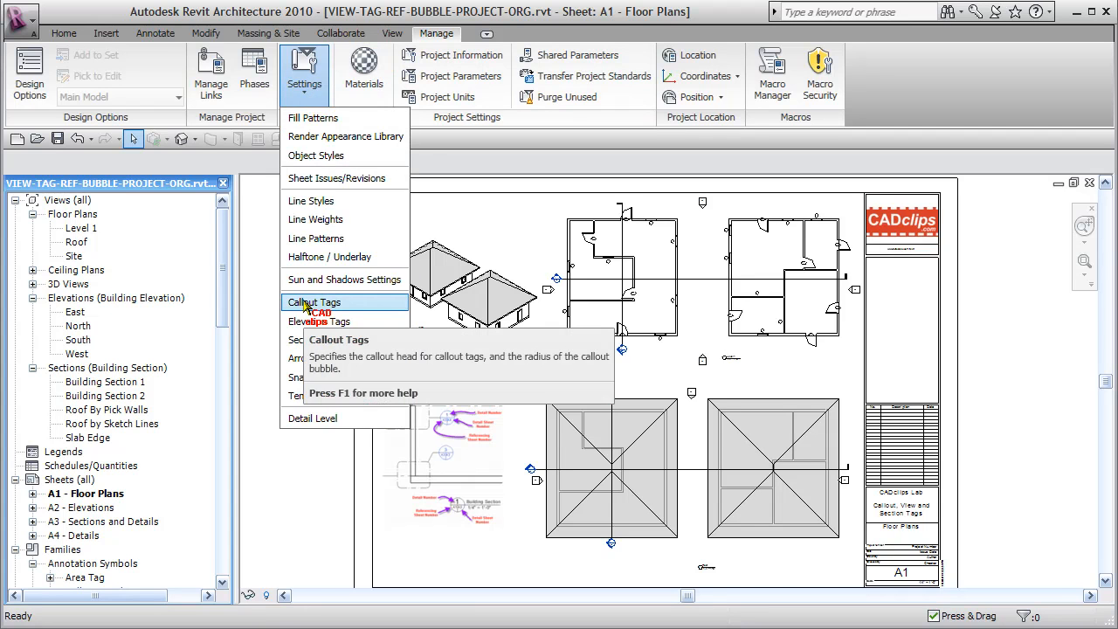
{"action": "mouse_move", "coordinate": [318, 322]}
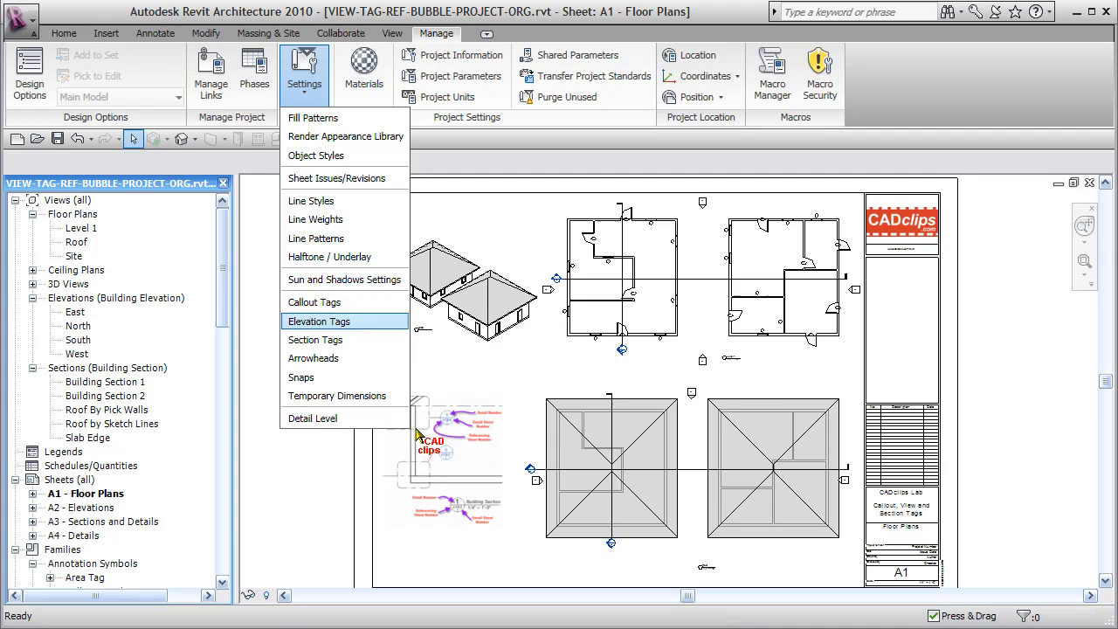
{"action": "mouse_move", "coordinate": [358, 322]}
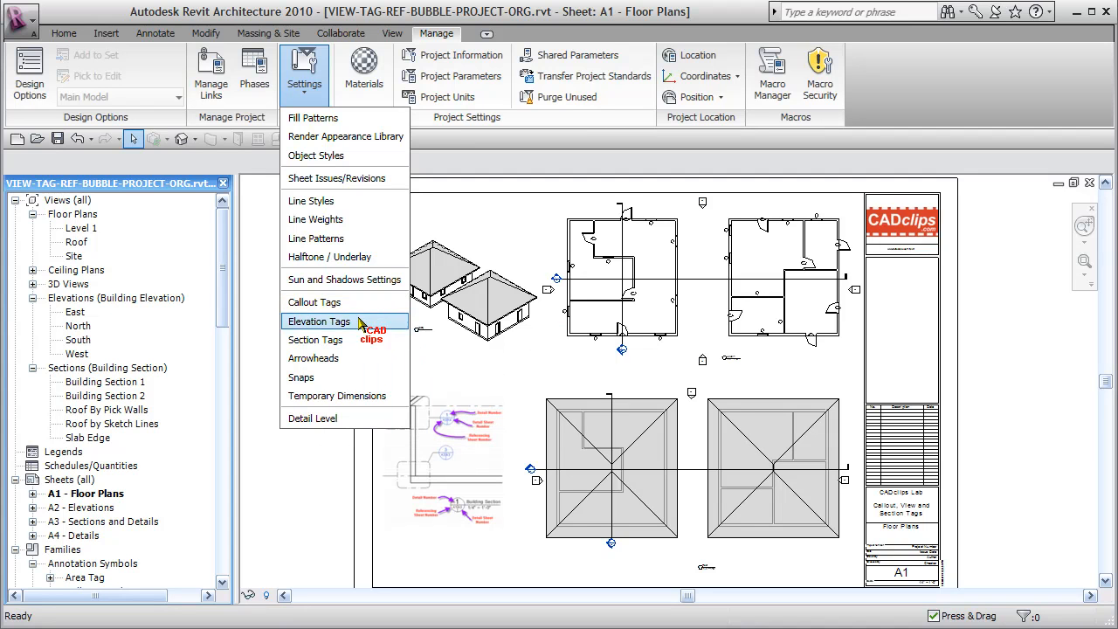
{"action": "left_click", "coordinate": [319, 321]}
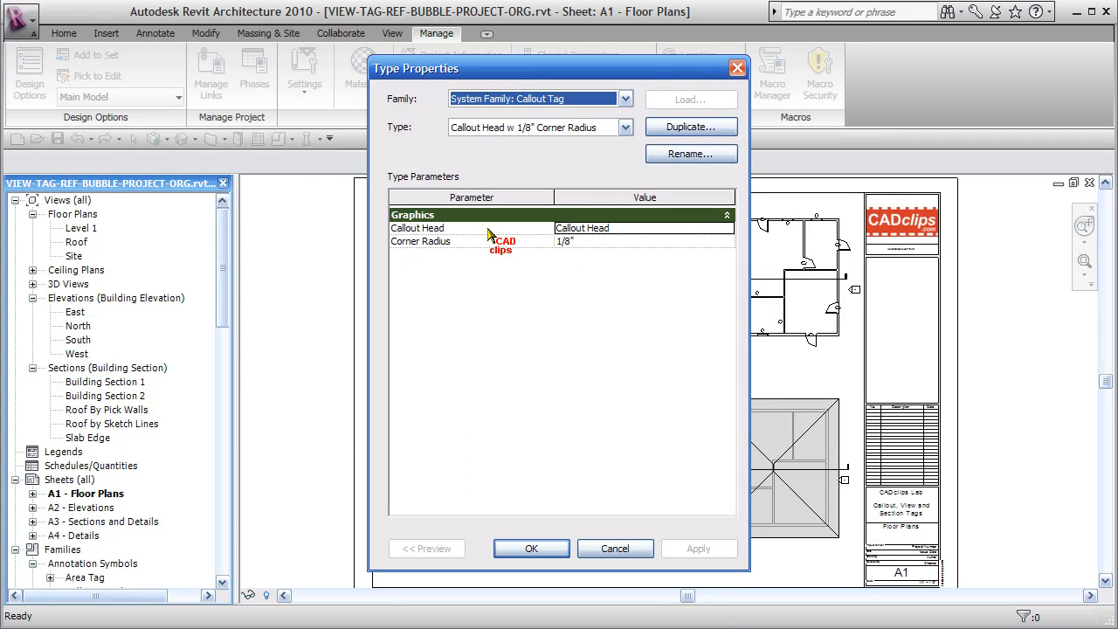
{"action": "mouse_move", "coordinate": [721, 232]}
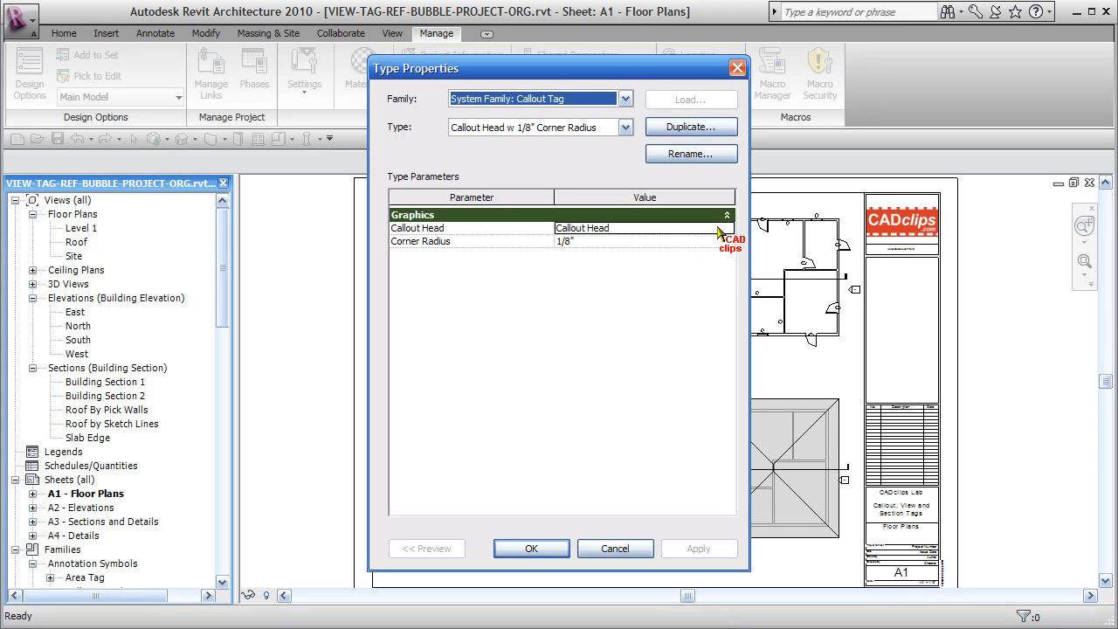
{"action": "left_click", "coordinate": [726, 228]}
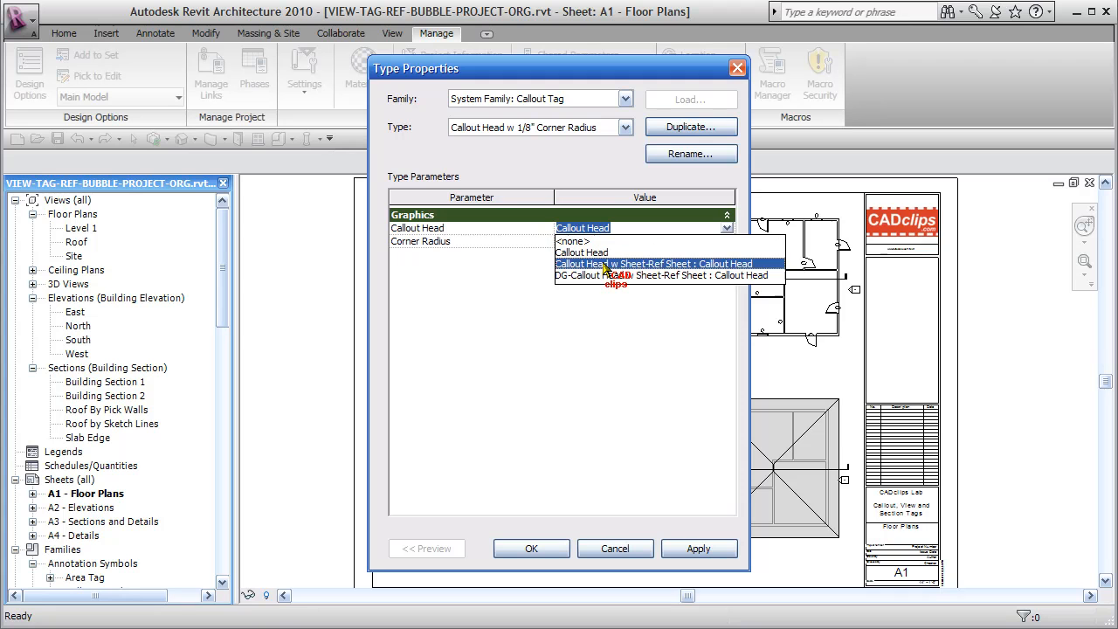
{"action": "mouse_move", "coordinate": [608, 271]}
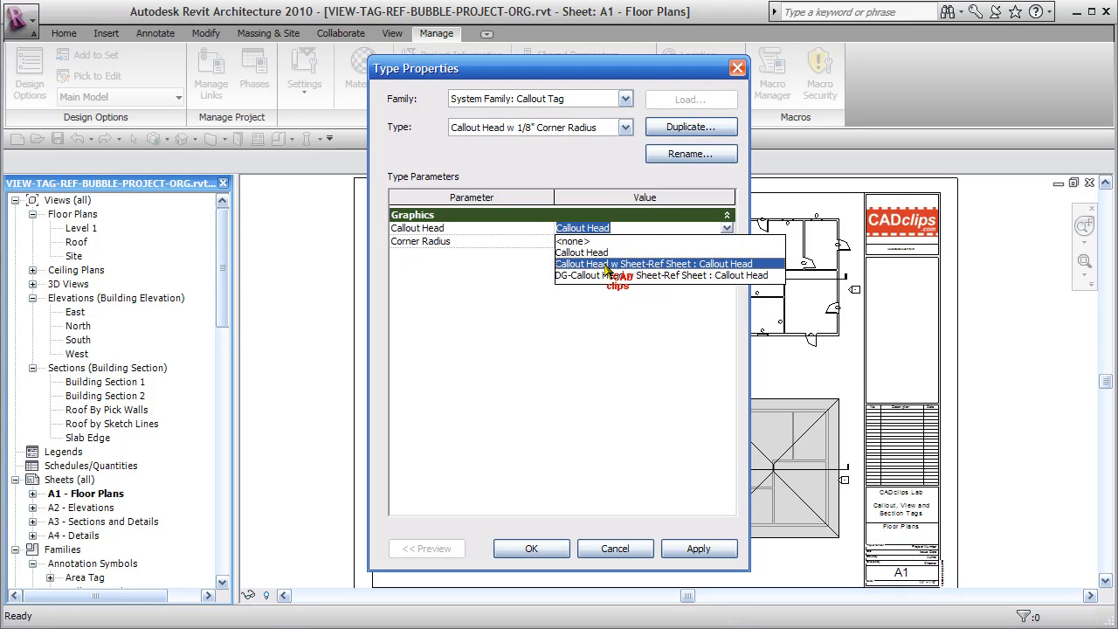
{"action": "left_click", "coordinate": [655, 264]}
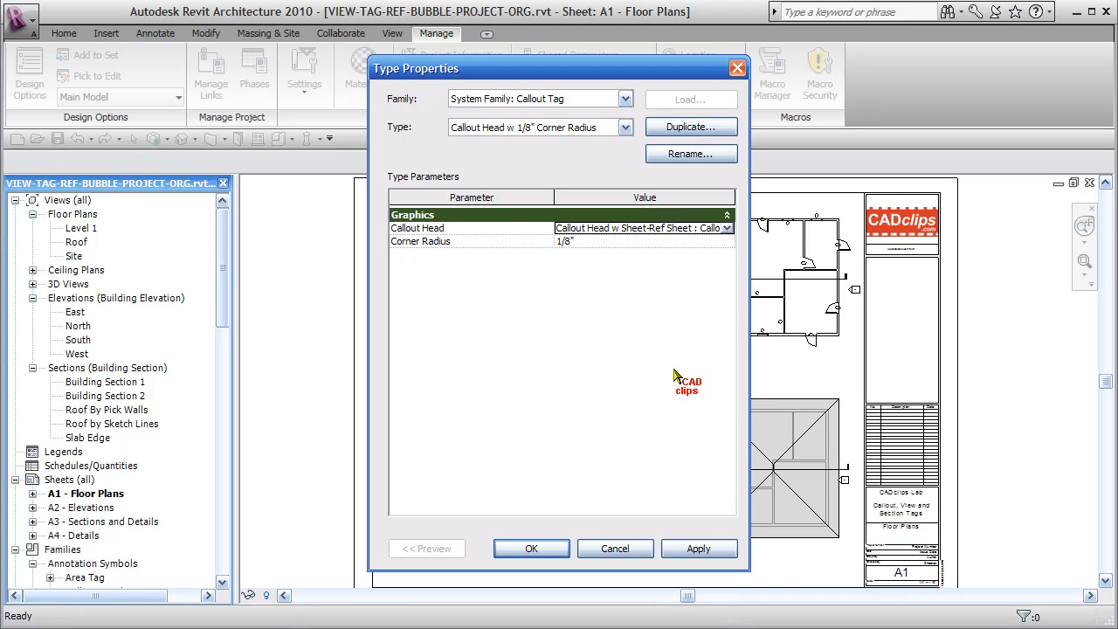
{"action": "mouse_move", "coordinate": [591, 294]}
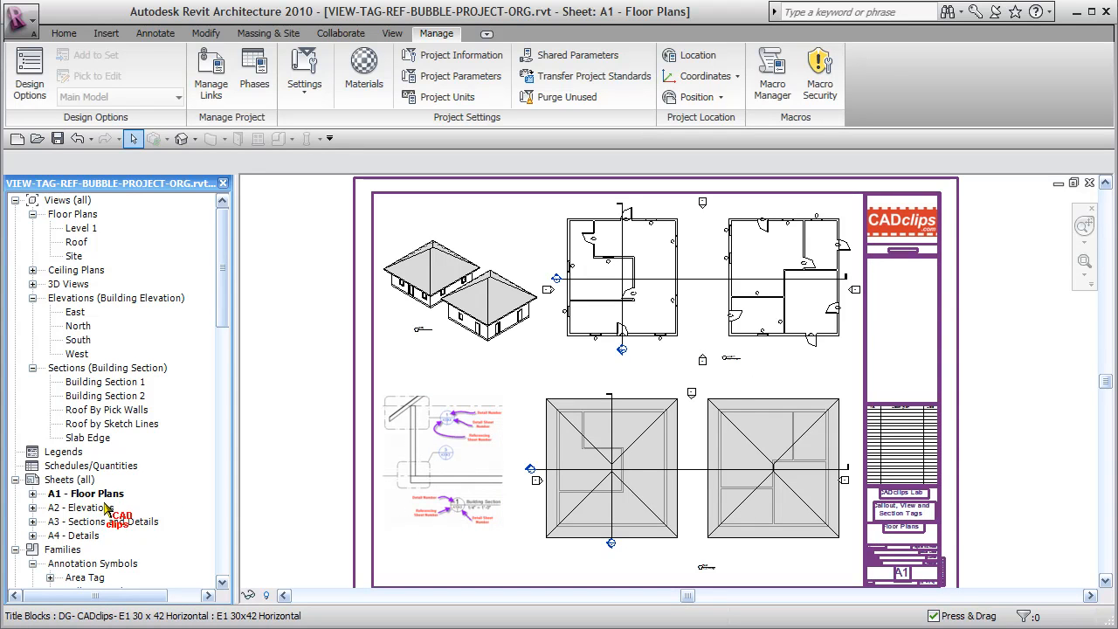
{"action": "double_click", "coordinate": [96, 522]}
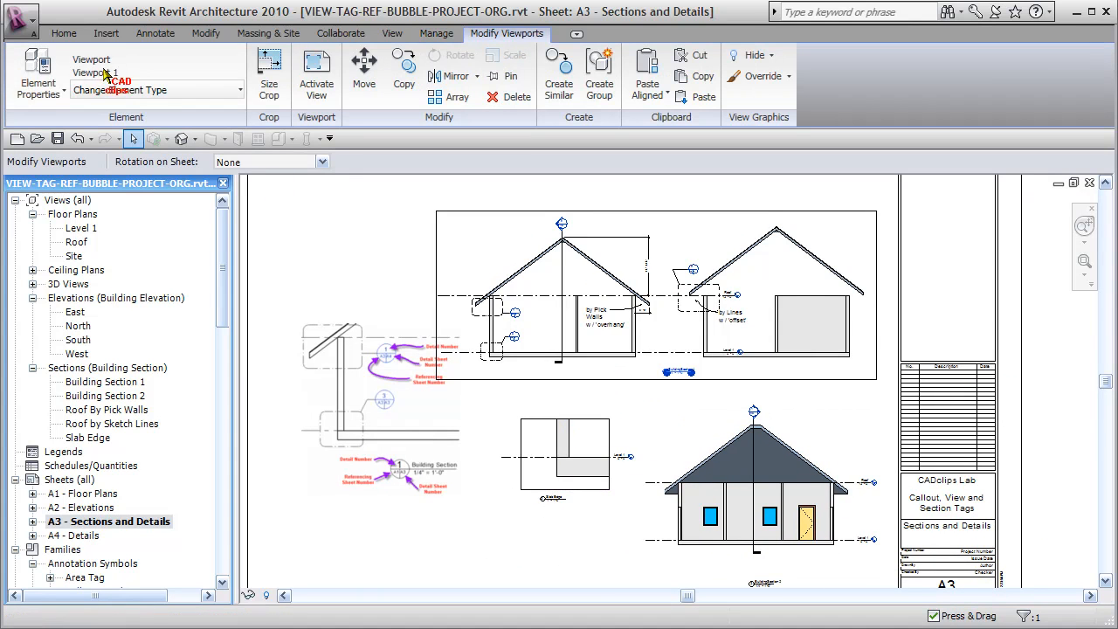
Select a viewport on sheet A3 - Sections and Details for editing.
{"action": "left_click", "coordinate": [41, 65]}
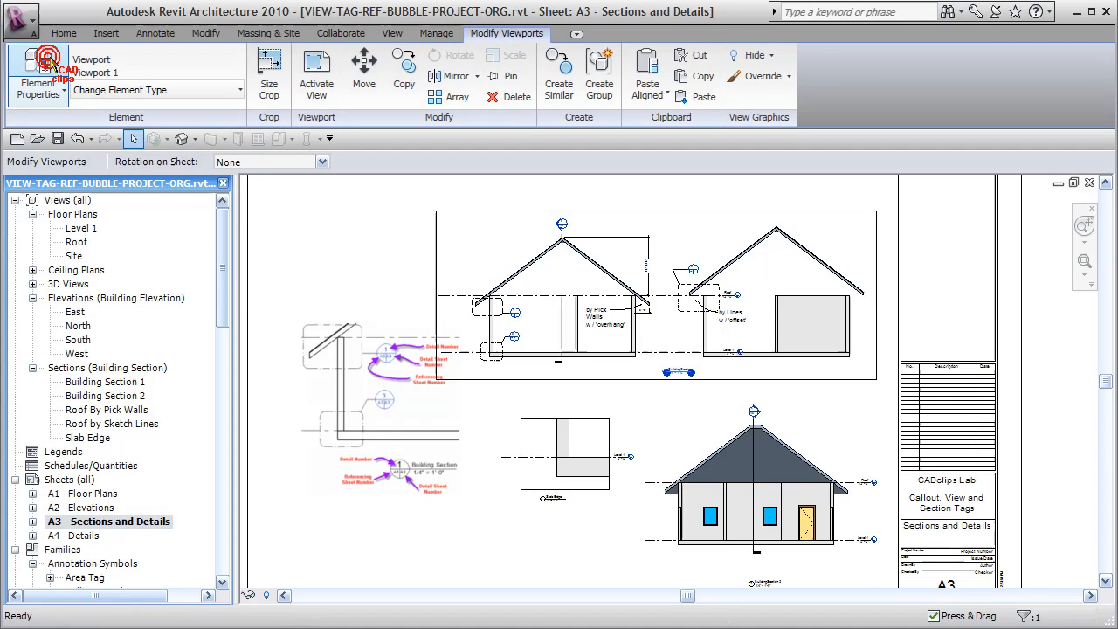
Change the viewport type's title to 'View Title w Sheet-Ref Sheet : View Title'.
{"action": "left_click", "coordinate": [28, 63]}
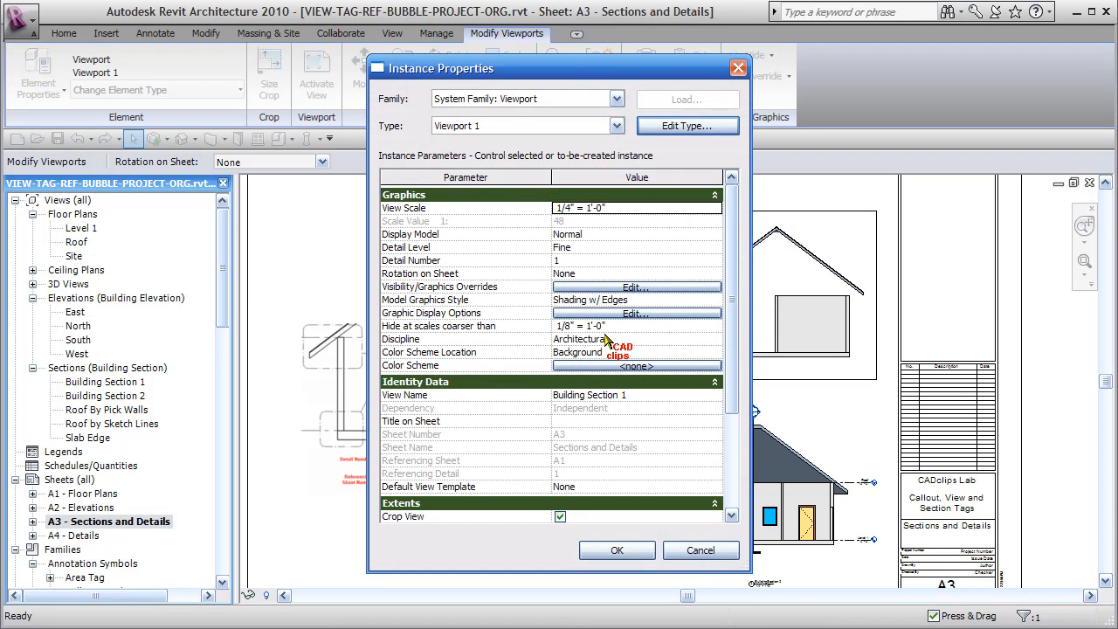
{"action": "mouse_move", "coordinate": [688, 131]}
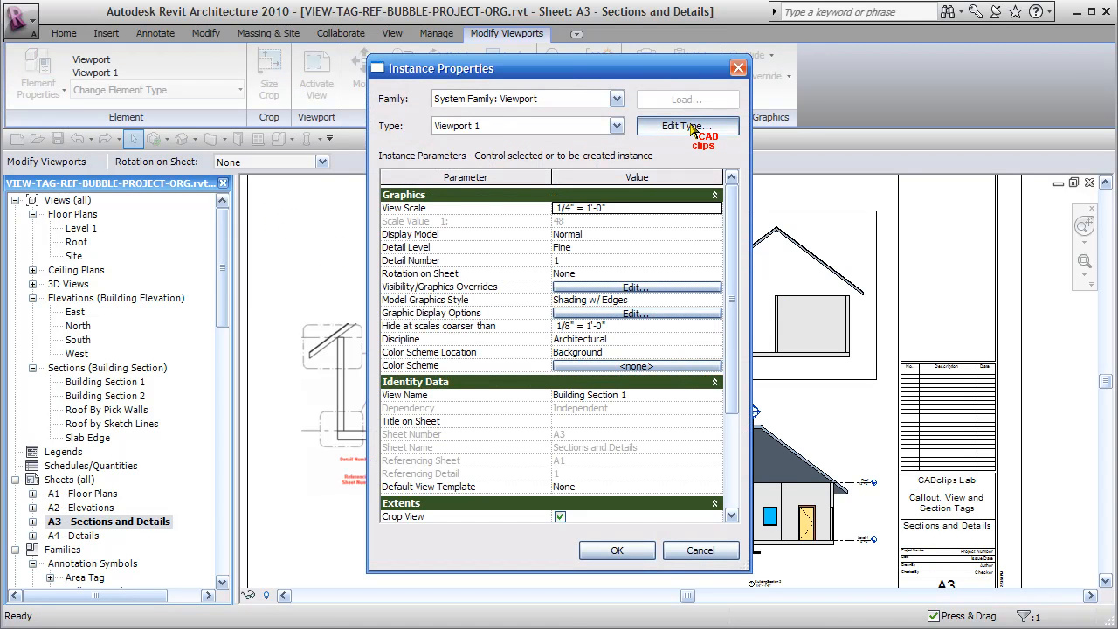
{"action": "left_click", "coordinate": [688, 126]}
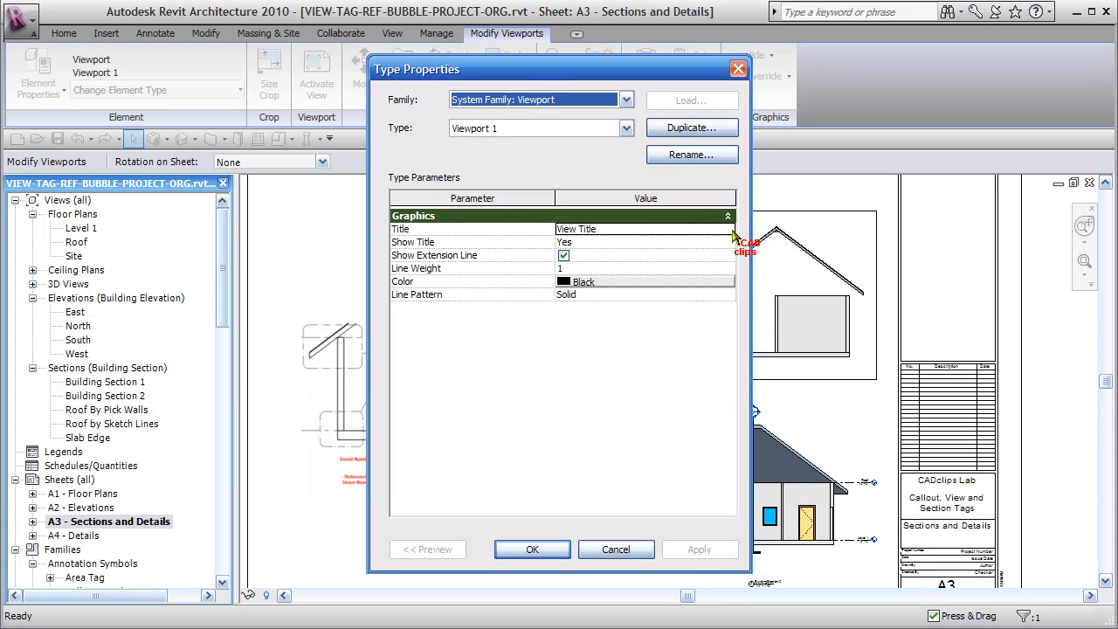
{"action": "left_click", "coordinate": [727, 229]}
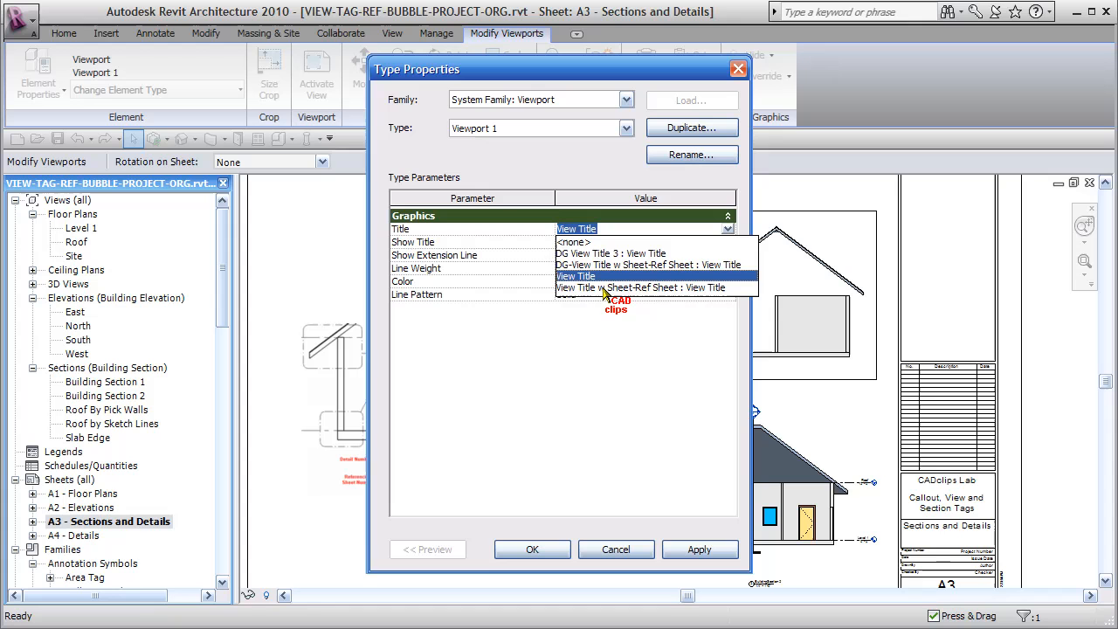
{"action": "left_click", "coordinate": [643, 288]}
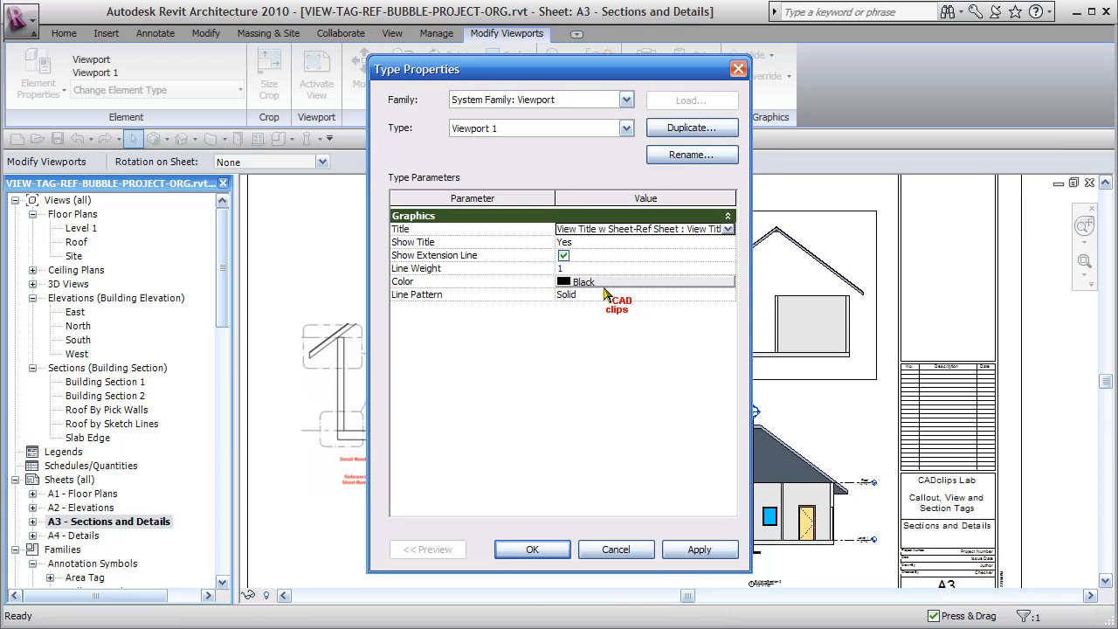
{"action": "mouse_move", "coordinate": [577, 560]}
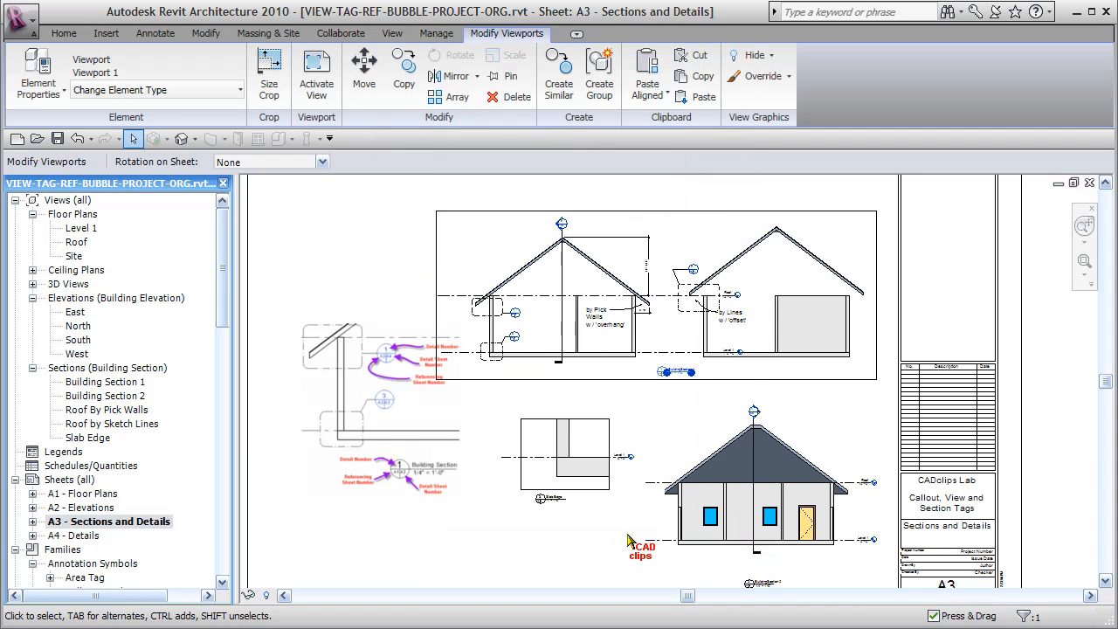
{"action": "left_click", "coordinate": [436, 33]}
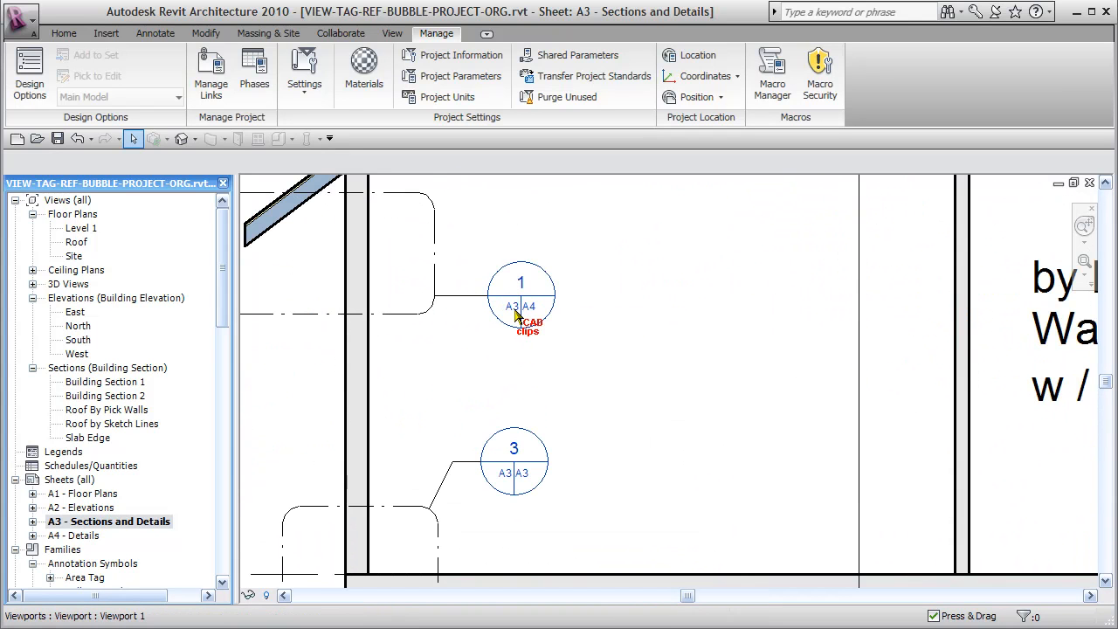
{"action": "mouse_move", "coordinate": [542, 314]}
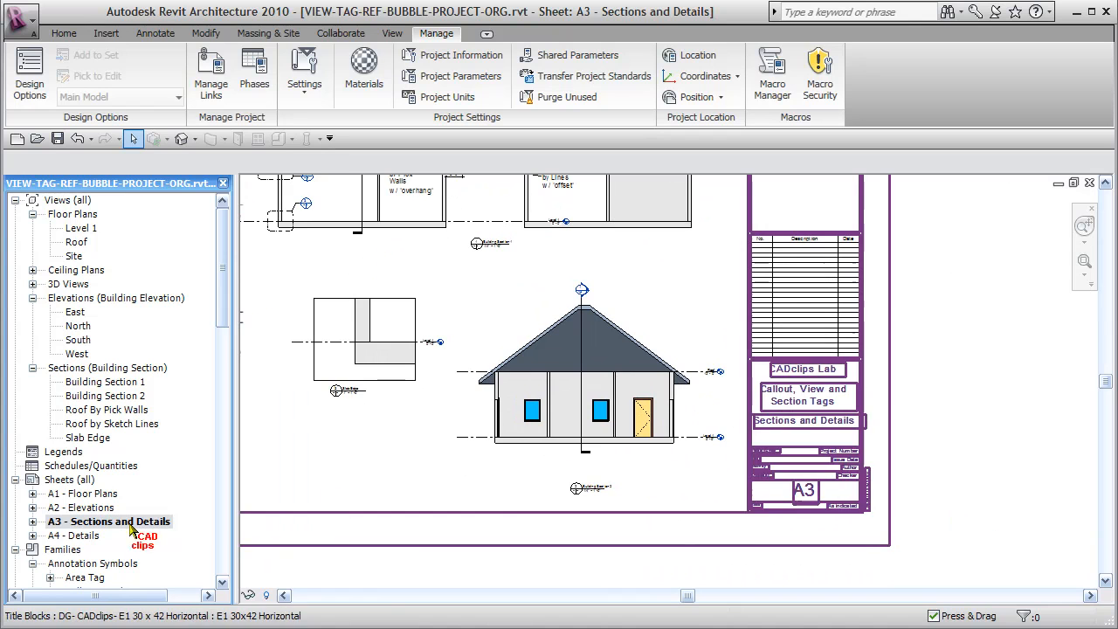
Check the sheet-referenced view title on A4 - Details, then return to A1 - Floor Plans.
{"action": "double_click", "coordinate": [54, 536]}
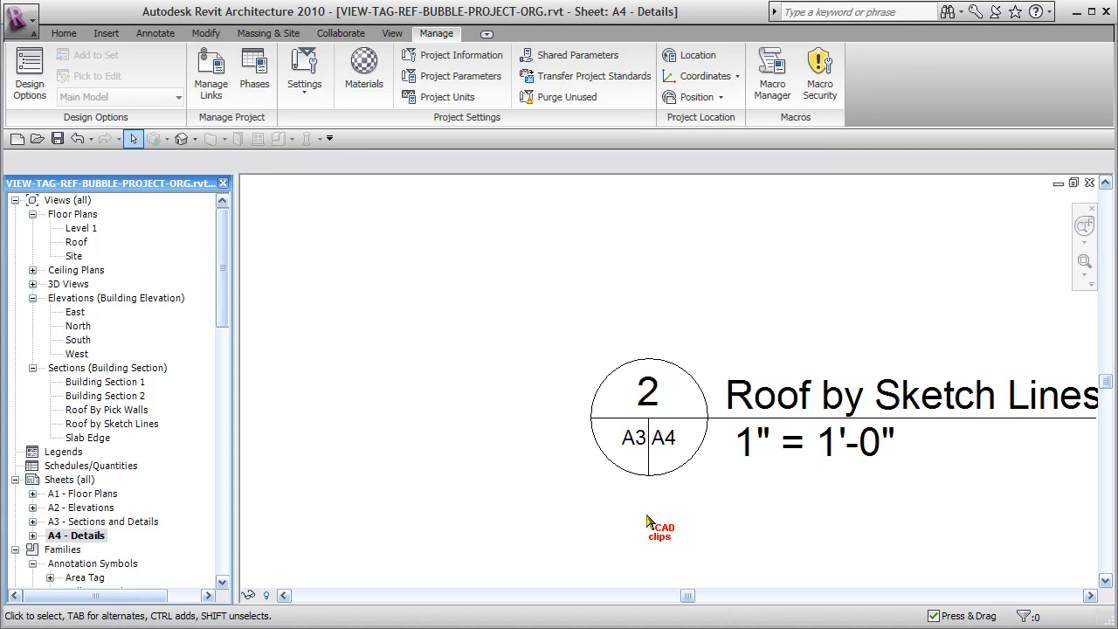
{"action": "mouse_move", "coordinate": [526, 482]}
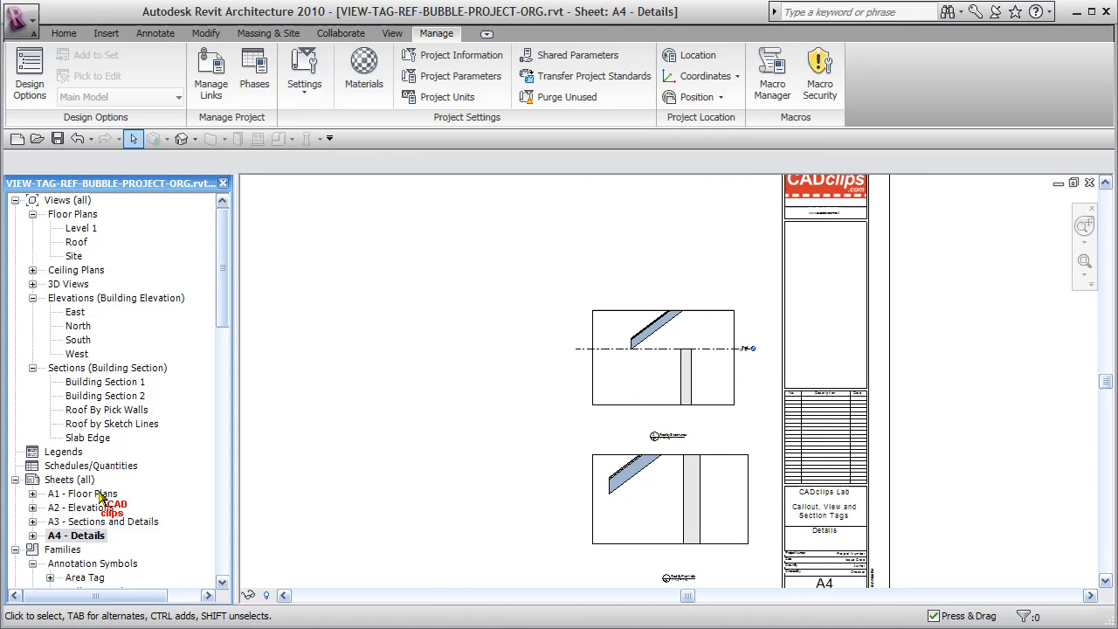
{"action": "double_click", "coordinate": [83, 493]}
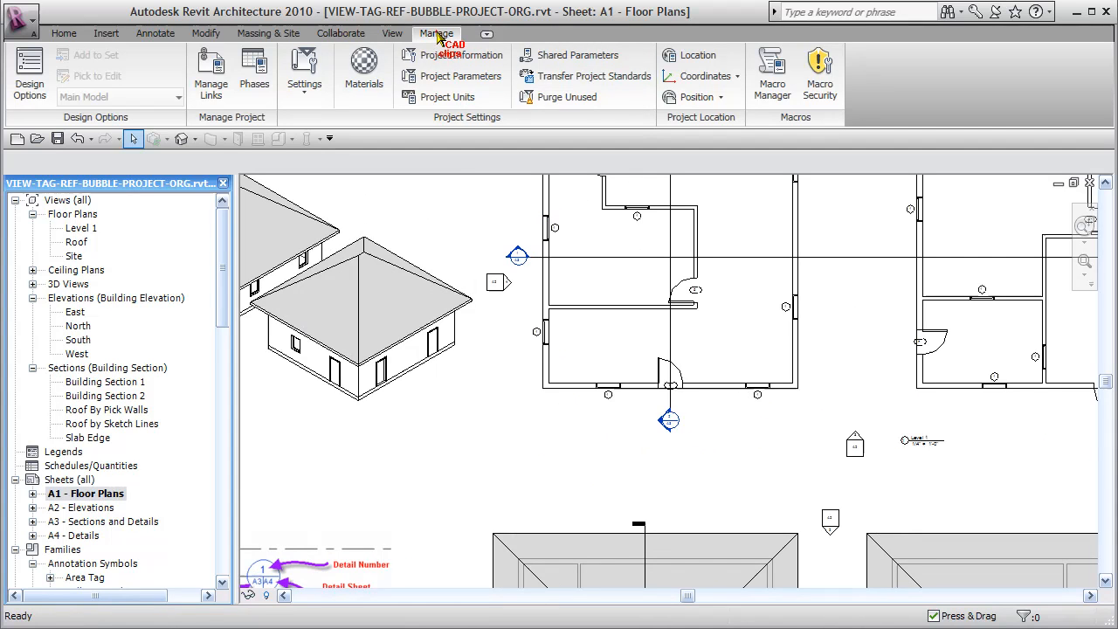
Set the Section Tags section head to 'Section Head - Filled w Sheet-Ref Sheet'.
{"action": "left_click", "coordinate": [303, 70]}
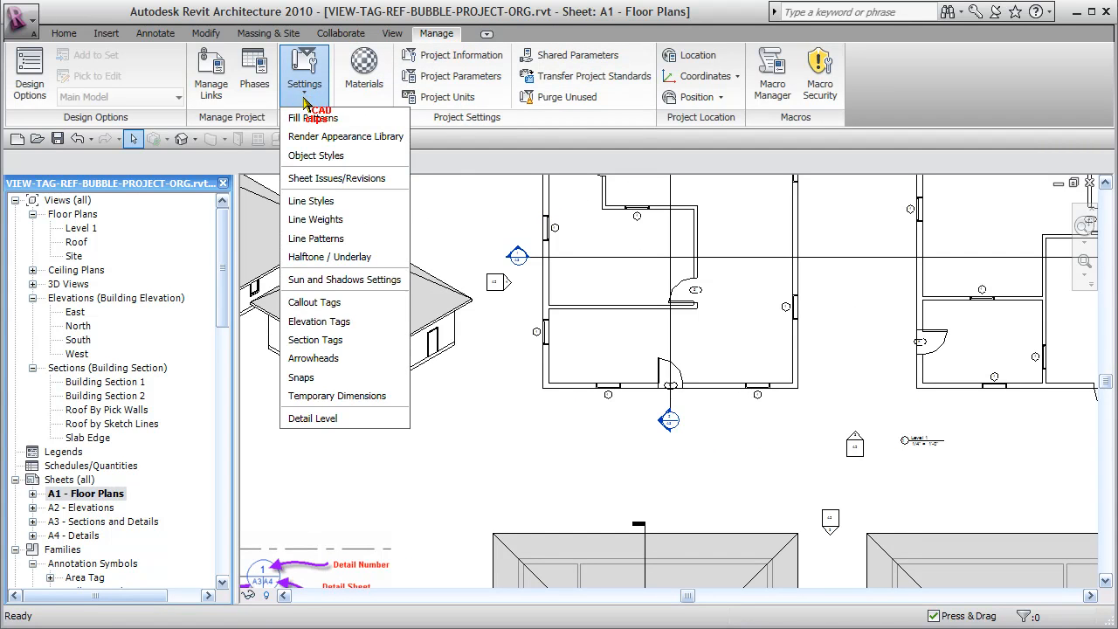
{"action": "mouse_move", "coordinate": [325, 339]}
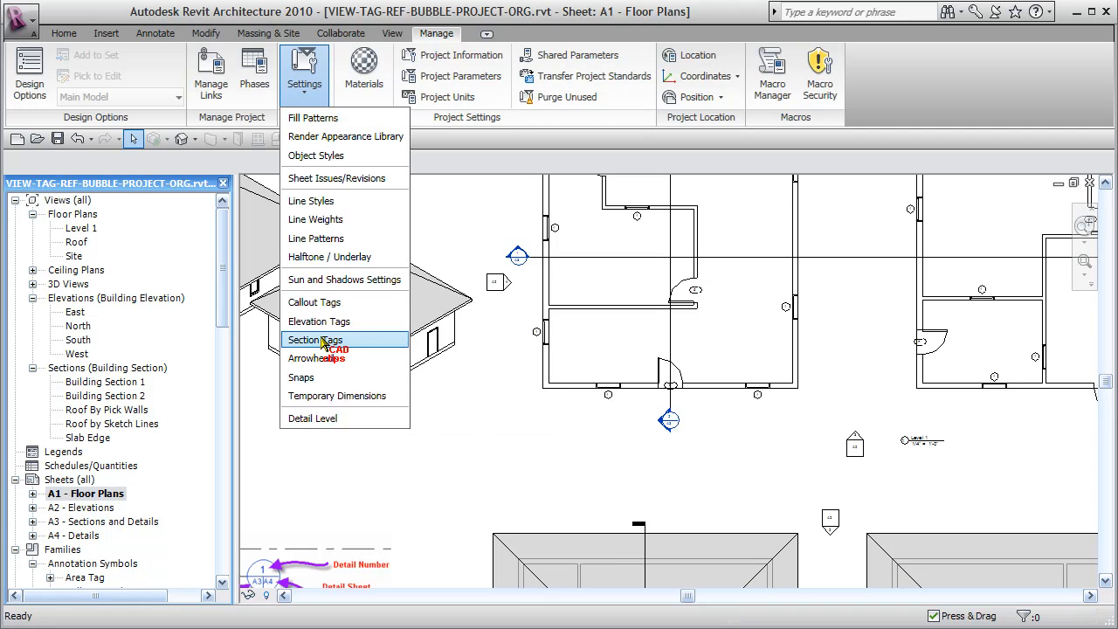
{"action": "left_click", "coordinate": [315, 339]}
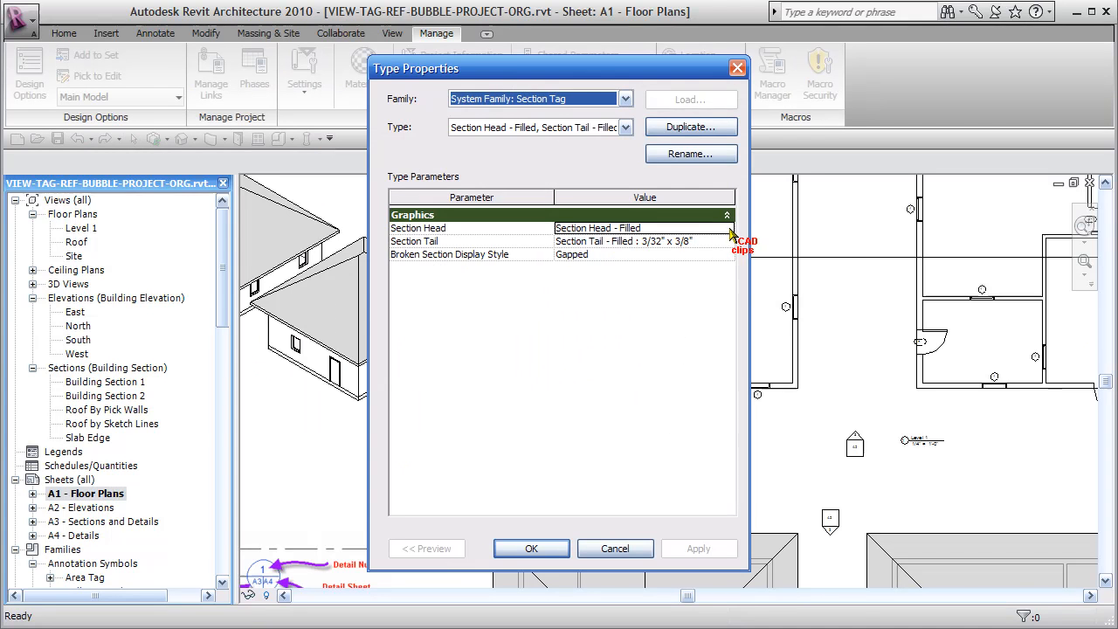
{"action": "left_click", "coordinate": [728, 228]}
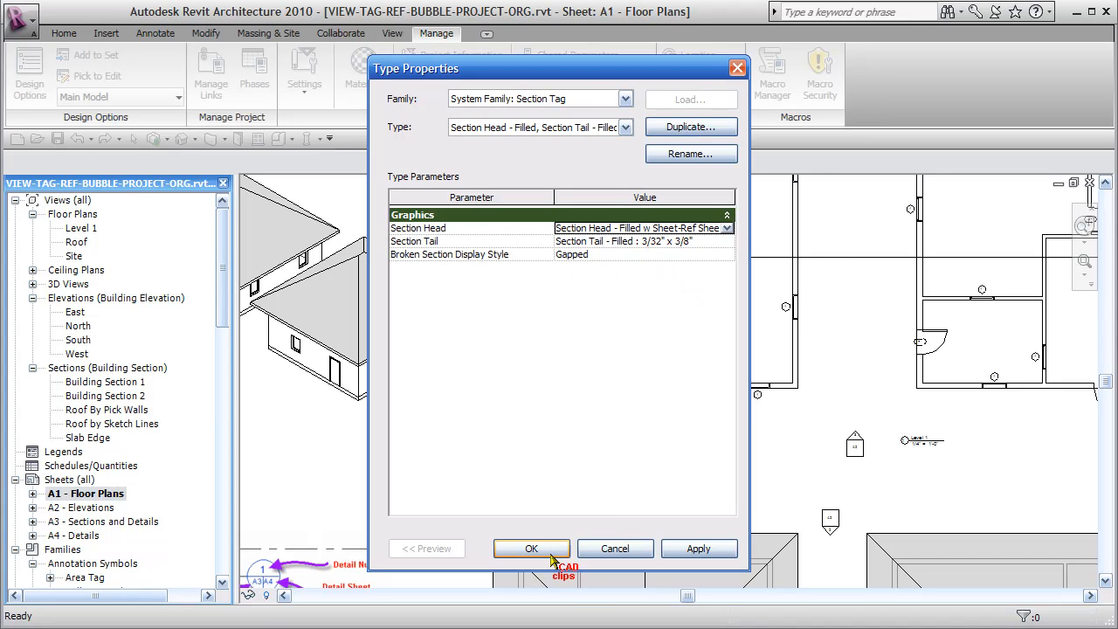
{"action": "left_click", "coordinate": [532, 548]}
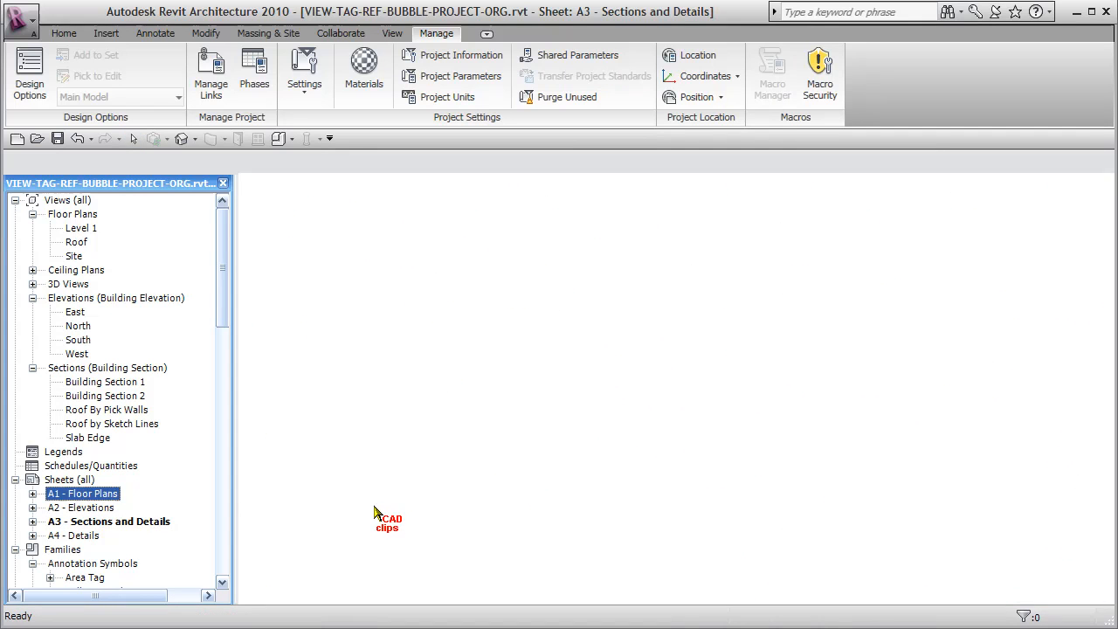
{"action": "double_click", "coordinate": [77, 494]}
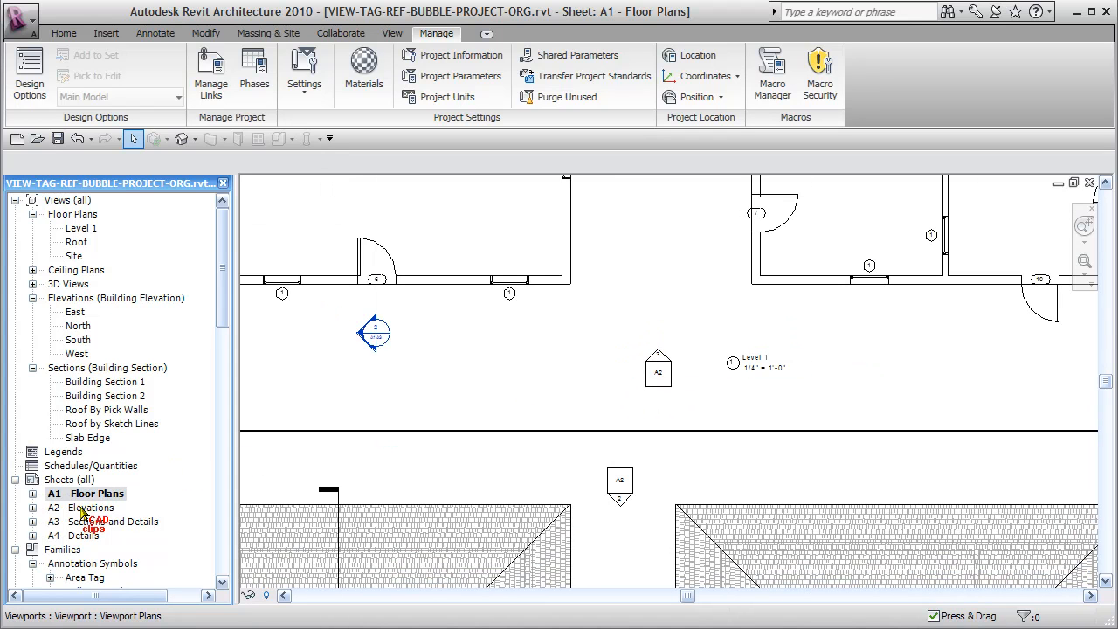
Open sheet A2 - Elevations from the Project Browser to view its elevation tags.
{"action": "double_click", "coordinate": [84, 507]}
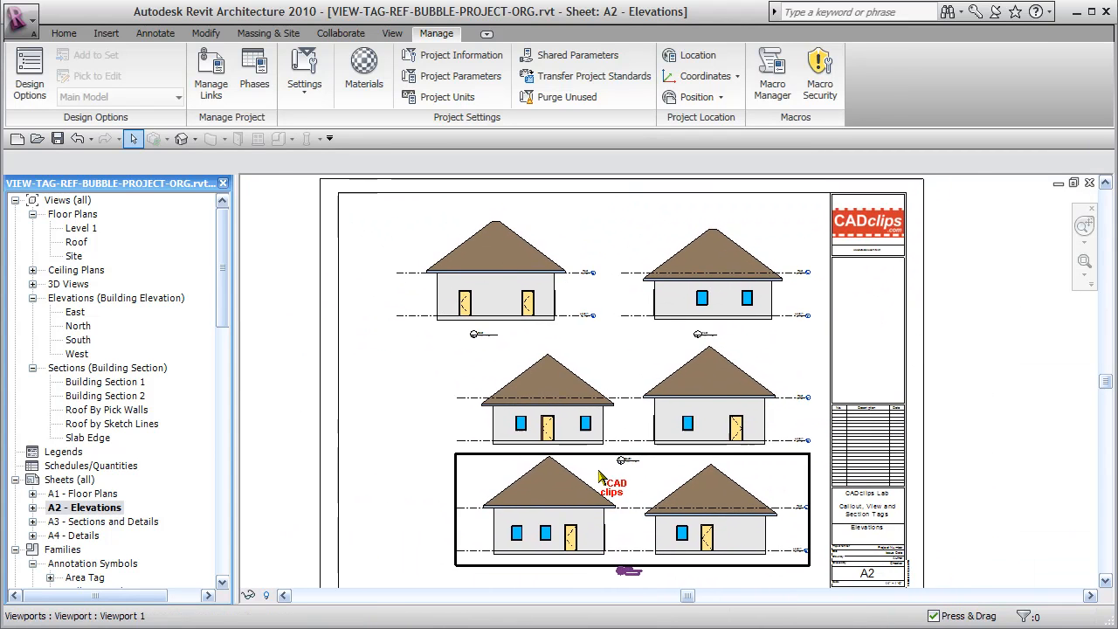
{"action": "mouse_move", "coordinate": [601, 478]}
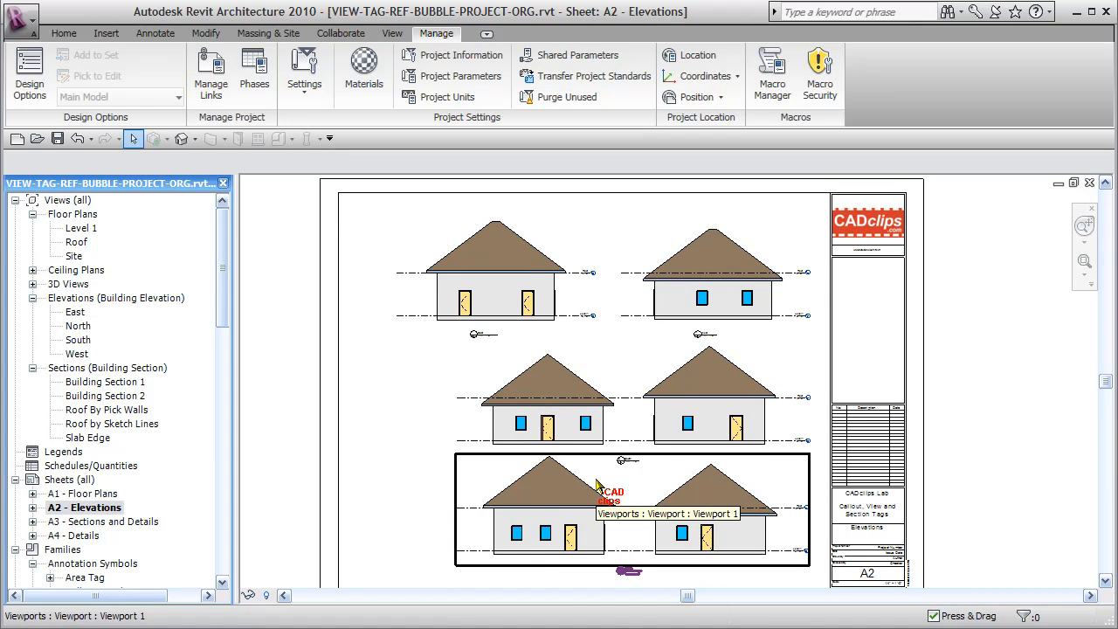